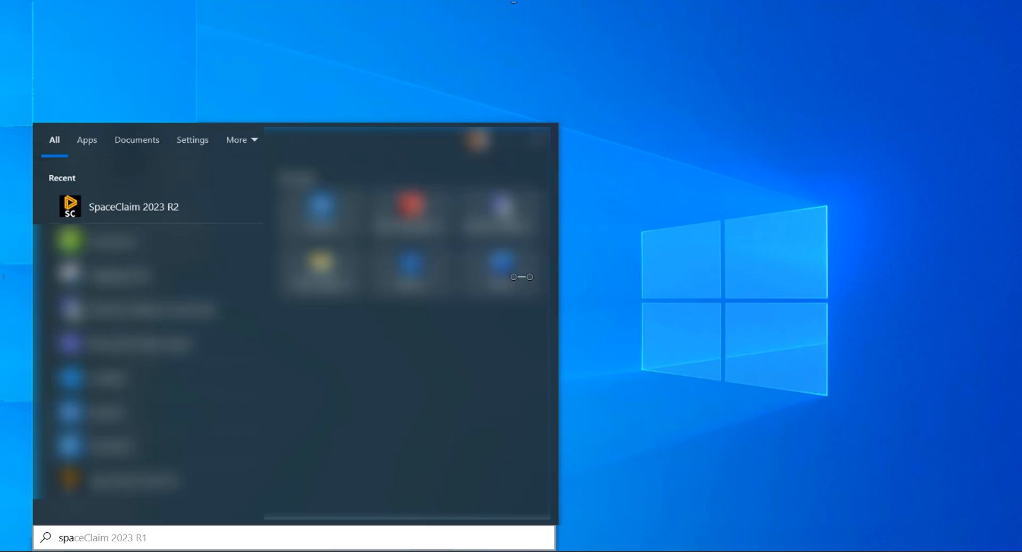
Step: Launch SpaceClaim 2023 R2 from the Windows Start menu into an empty design
{"action": "left_click", "coordinate": [134, 206]}
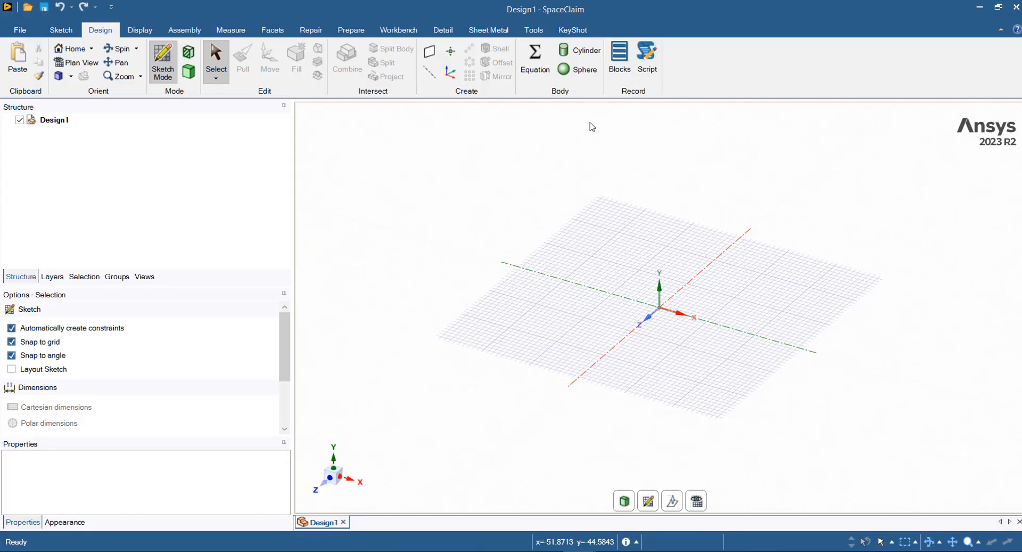
{"action": "mouse_move", "coordinate": [556, 109]}
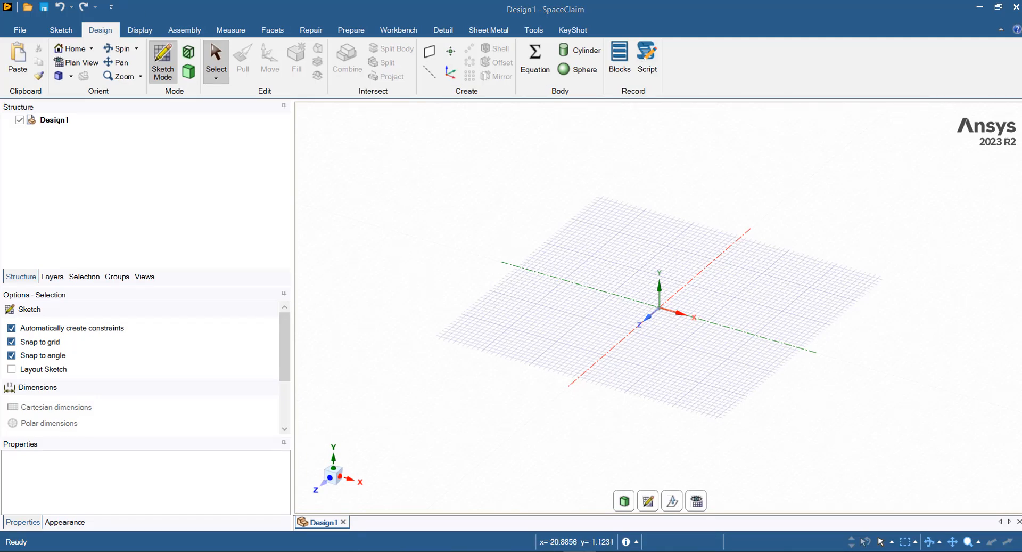
{"action": "mouse_move", "coordinate": [940, 29]}
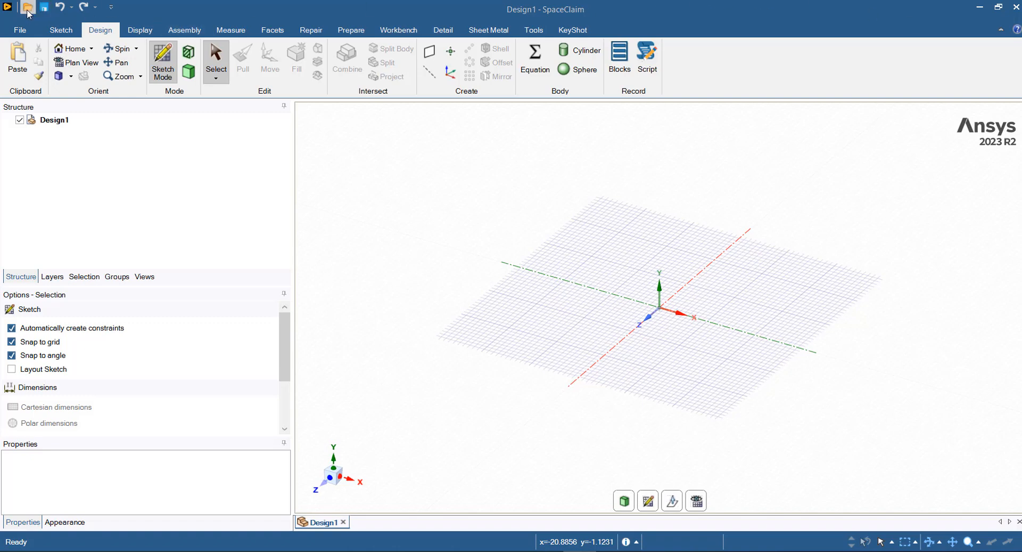
Step: Load quadcopter-start point.stp so the Propeller model appears in a new design tab
{"action": "left_click", "coordinate": [28, 7]}
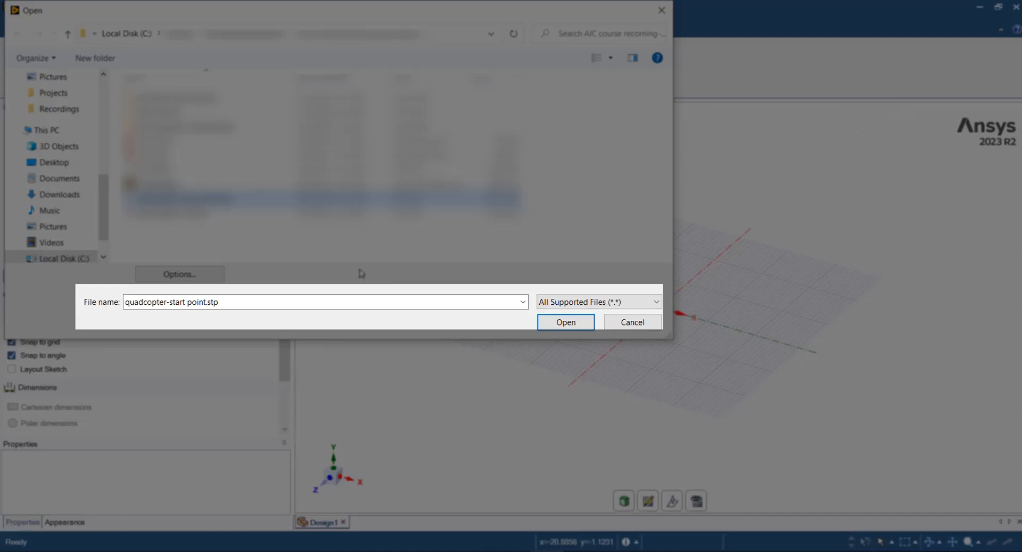
{"action": "left_click", "coordinate": [565, 322]}
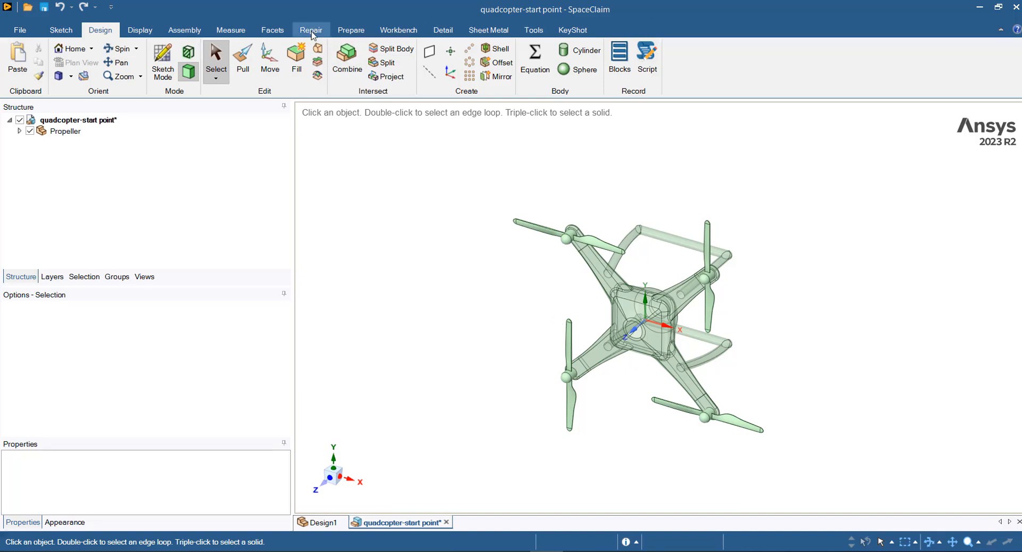
Step: Run Repair > Missing Faces and patch the one missing face near the quadcopter centre
{"action": "left_click", "coordinate": [311, 30]}
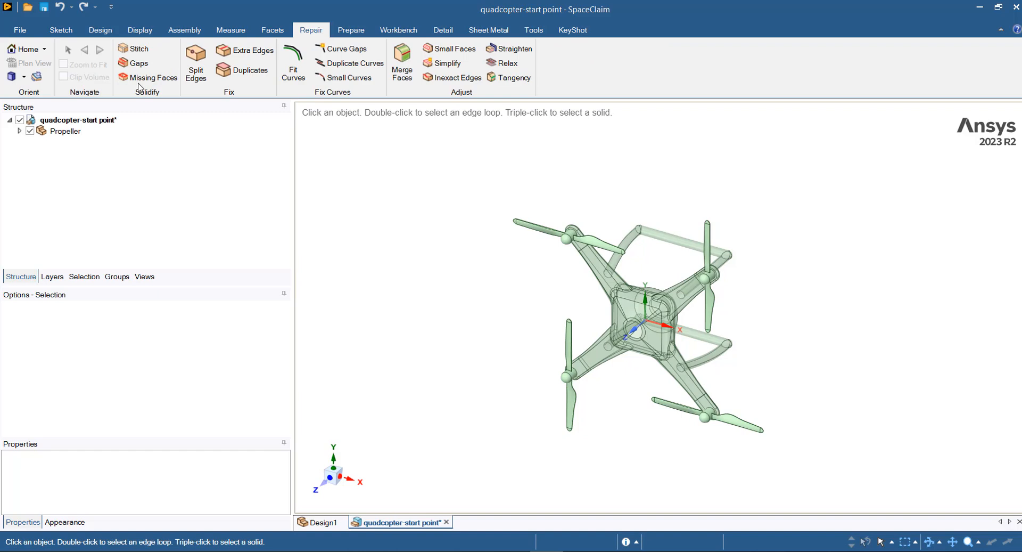
{"action": "mouse_move", "coordinate": [138, 48]}
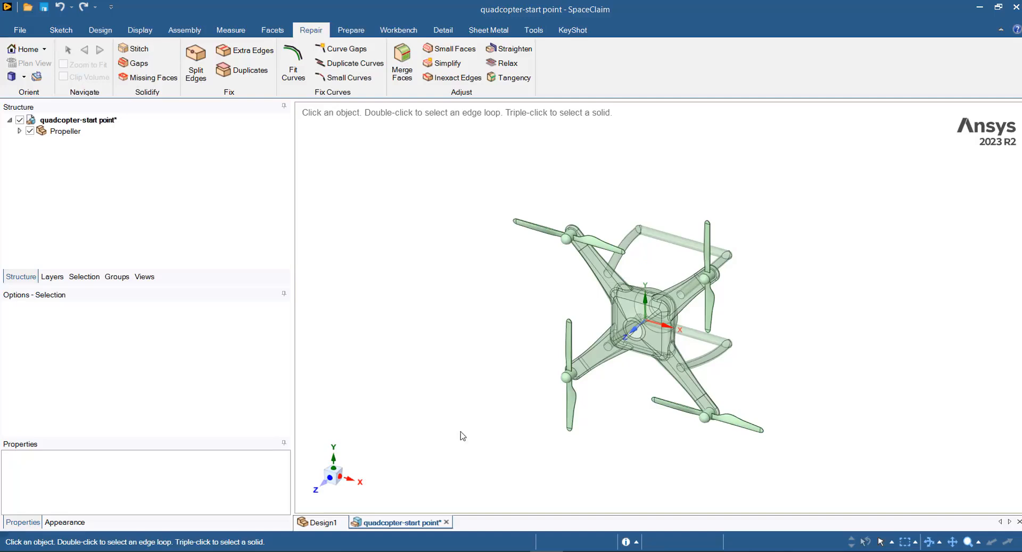
{"action": "mouse_move", "coordinate": [155, 78]}
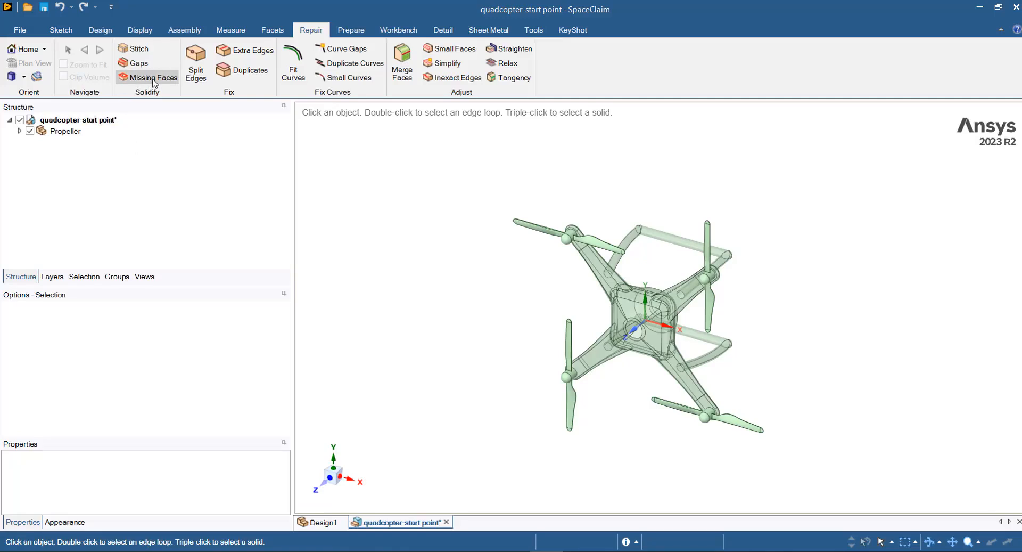
{"action": "left_click", "coordinate": [153, 76]}
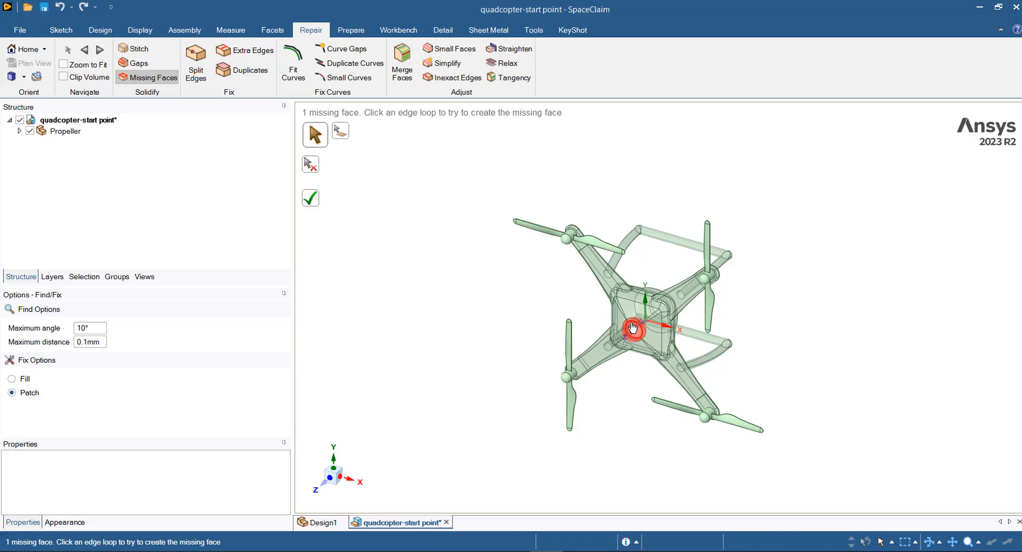
{"action": "mouse_move", "coordinate": [640, 331]}
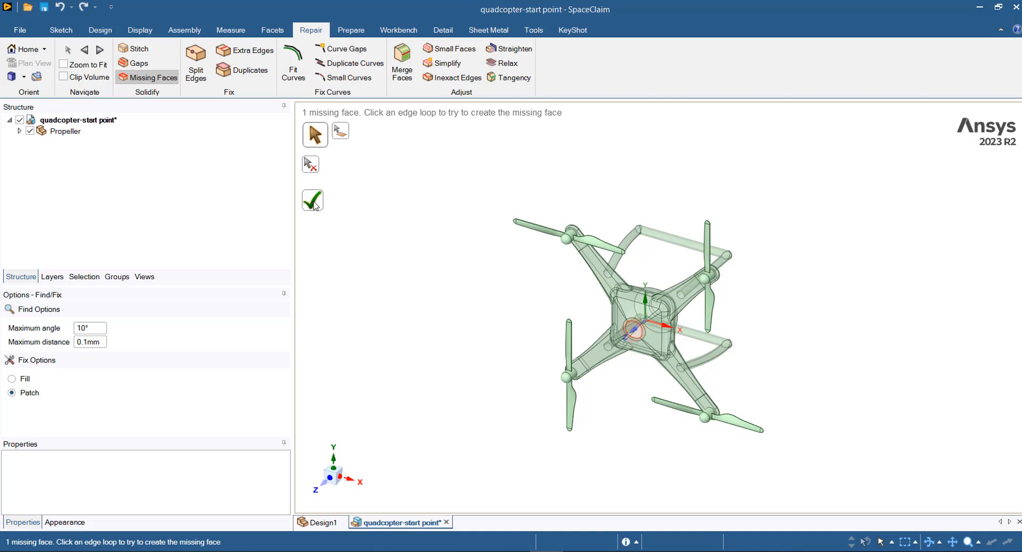
{"action": "mouse_move", "coordinate": [312, 199]}
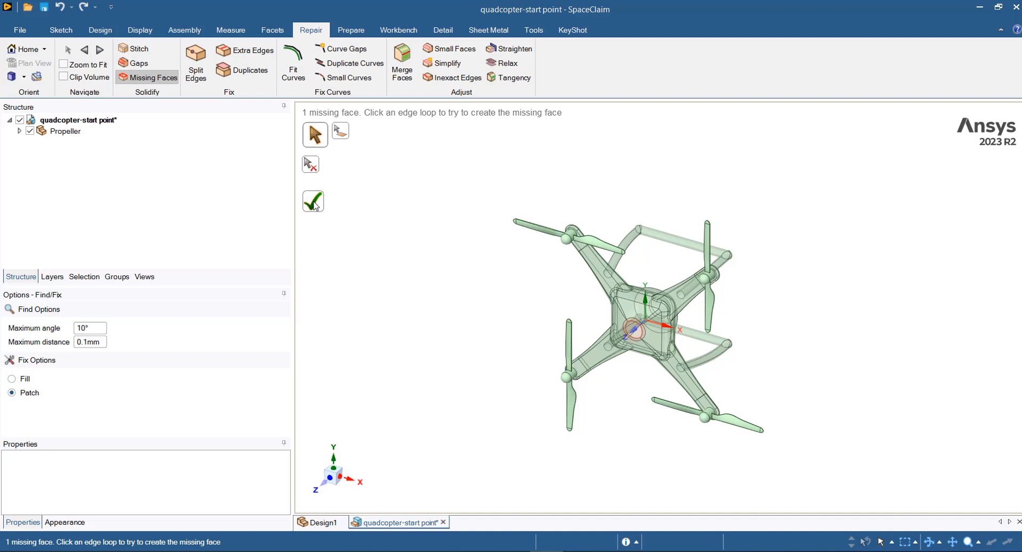
{"action": "left_click", "coordinate": [313, 201]}
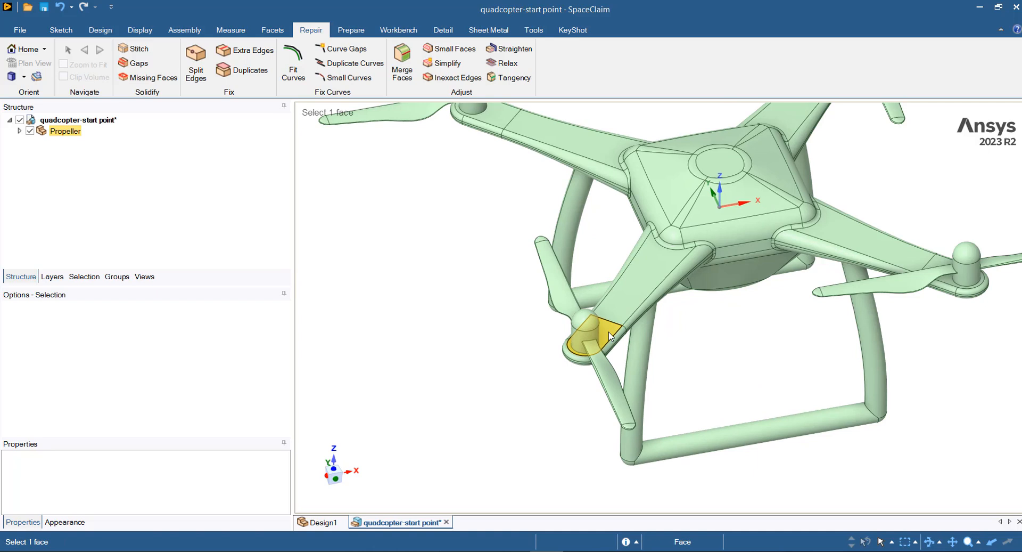
Step: Sketch a 300-diameter circle on the rotor arm face, centred on the lower-left hub
{"action": "left_click", "coordinate": [599, 336]}
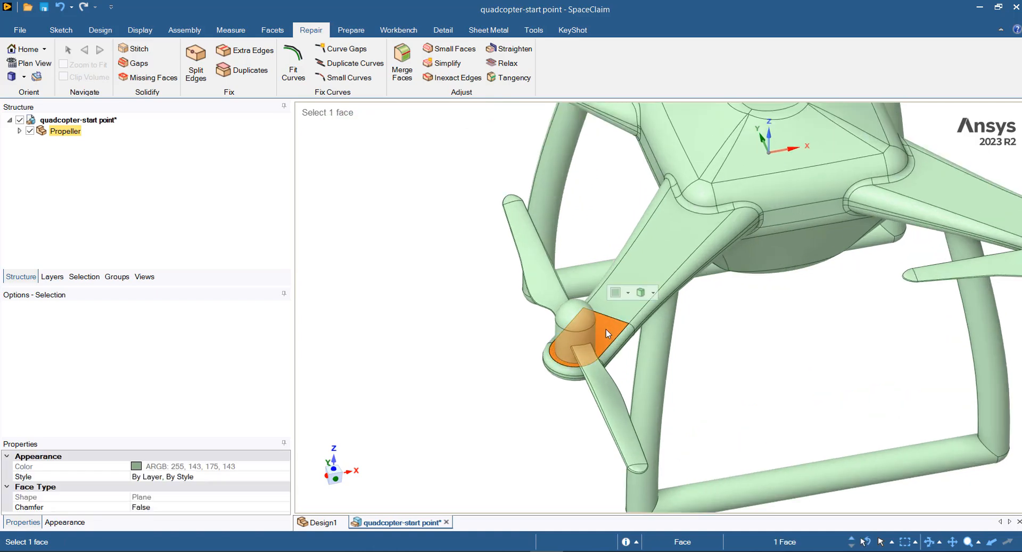
{"action": "left_click", "coordinate": [100, 30]}
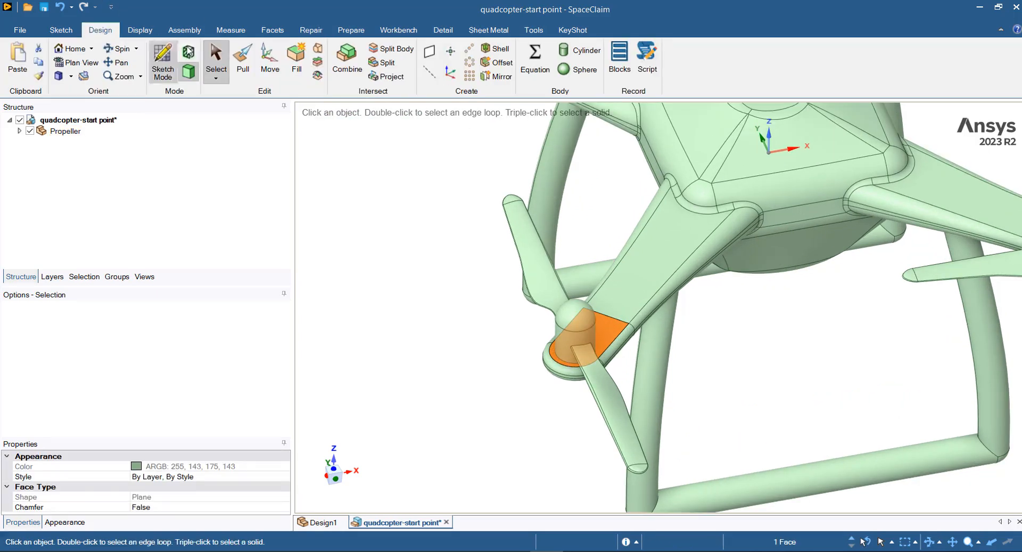
{"action": "left_click", "coordinate": [161, 61]}
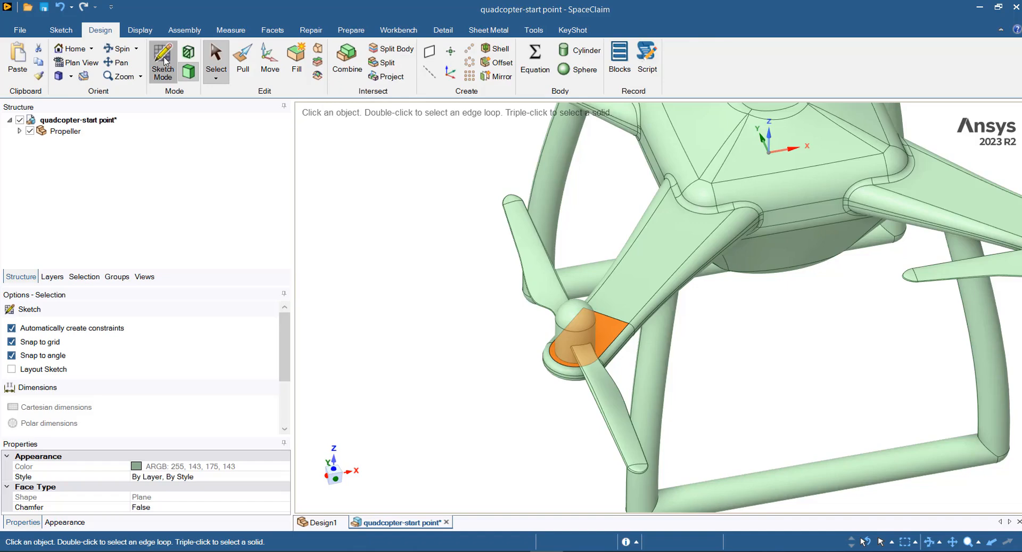
{"action": "left_click", "coordinate": [162, 62]}
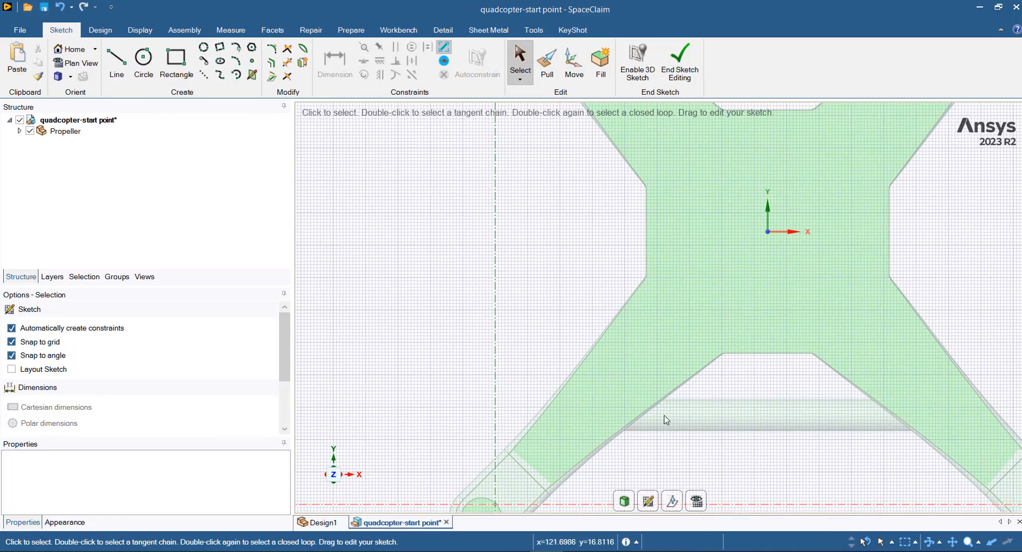
{"action": "left_click", "coordinate": [142, 62]}
{"action": "type", "text": "300"}
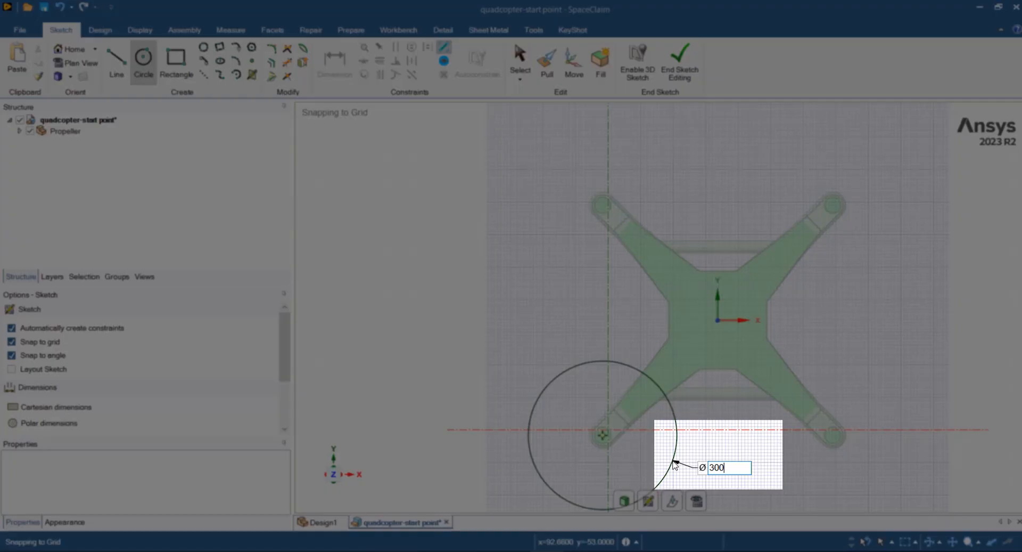
{"action": "key", "text": "Return"}
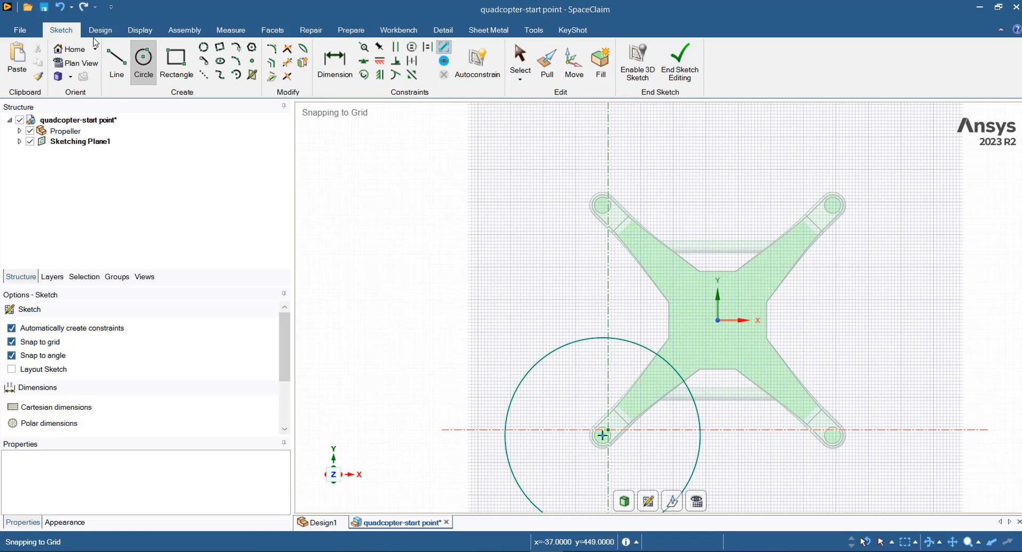
{"action": "left_click", "coordinate": [100, 30]}
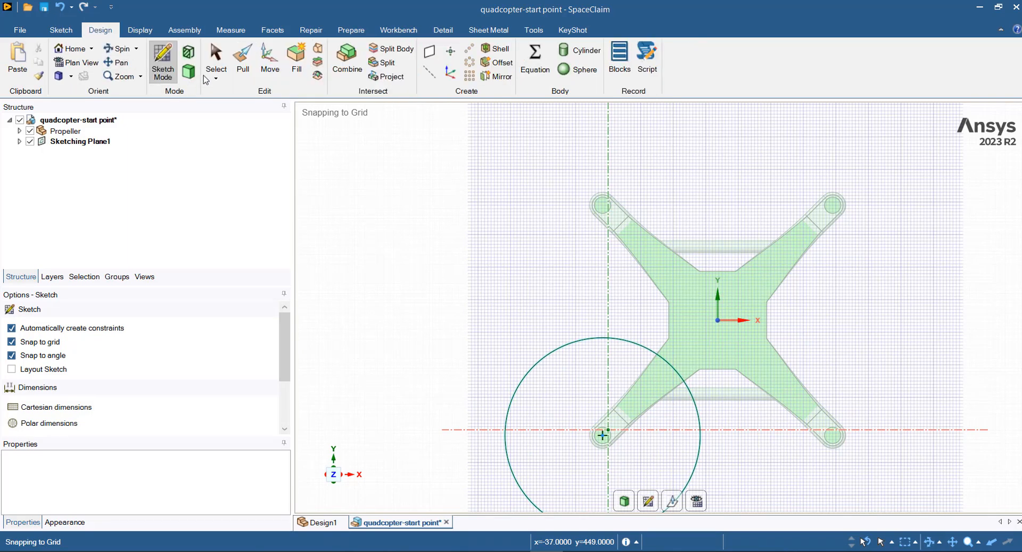
Step: Pull the circle into a solid disc around one rotor and expand the Propeller component
{"action": "left_click", "coordinate": [242, 57]}
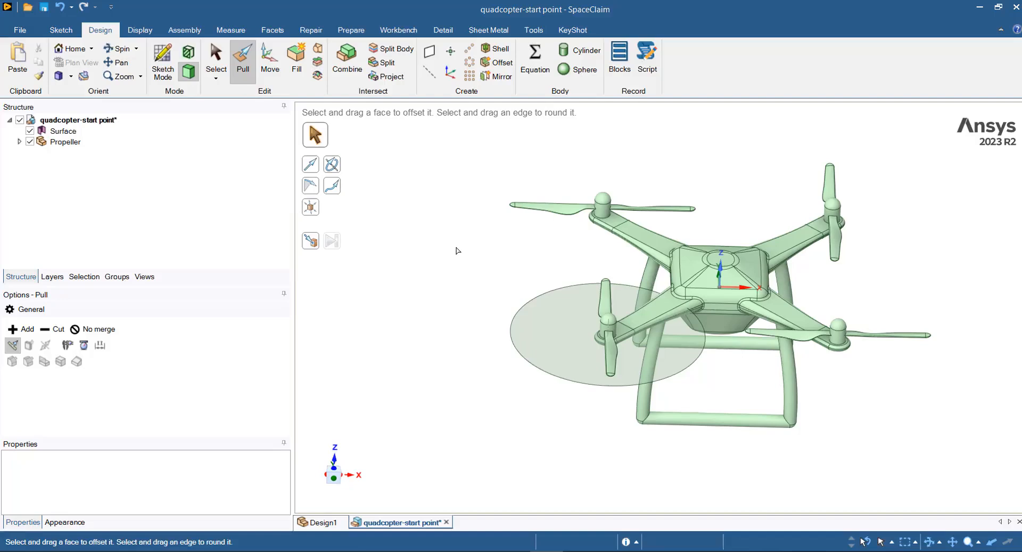
{"action": "mouse_move", "coordinate": [419, 189]}
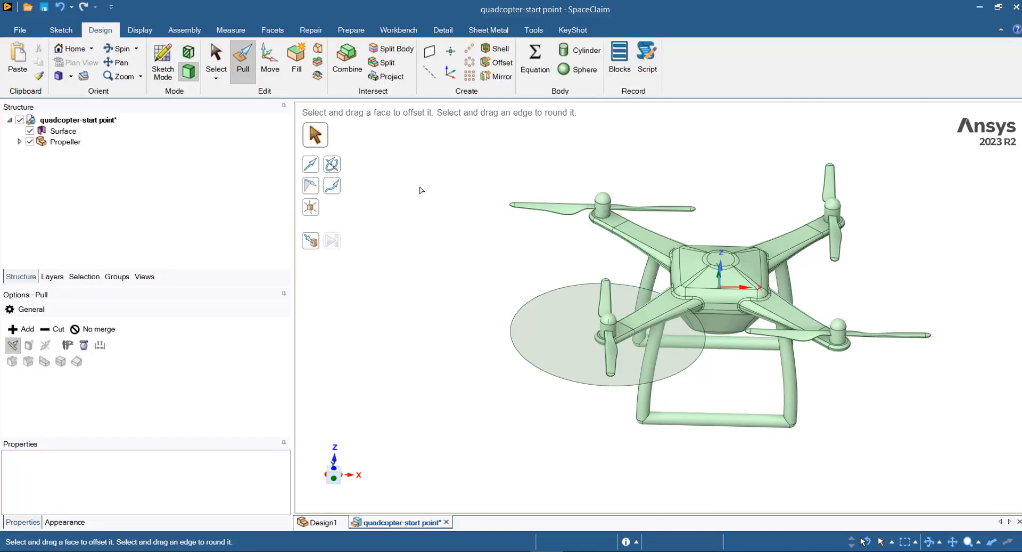
{"action": "left_click", "coordinate": [557, 327]}
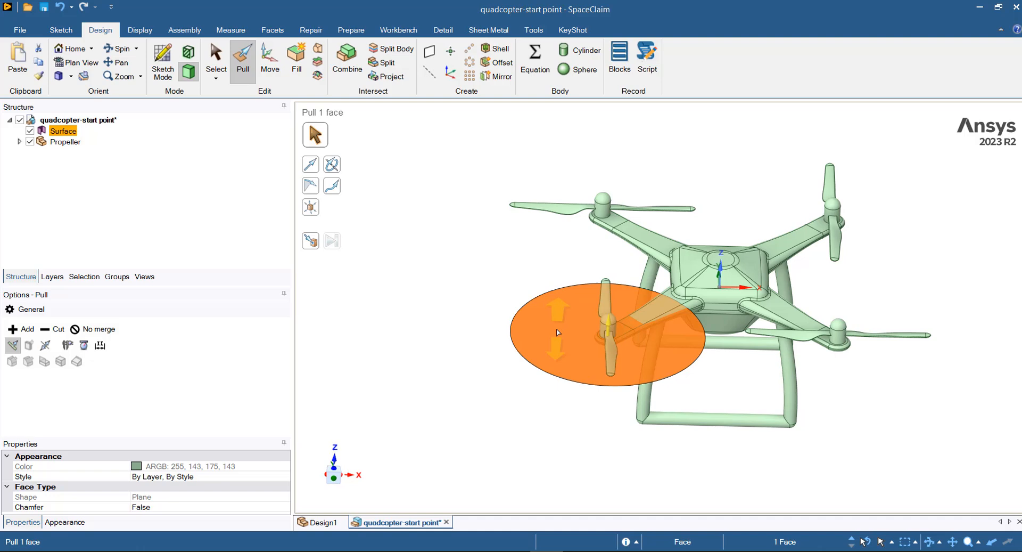
{"action": "left_click_drag", "start_coordinate": [557, 310], "coordinate": [562, 277]}
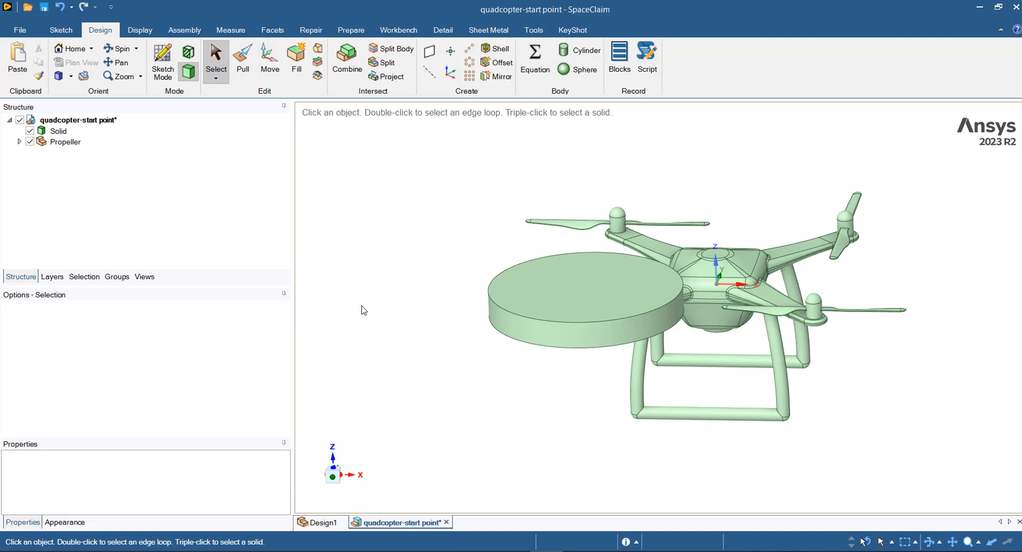
{"action": "mouse_move", "coordinate": [373, 284]}
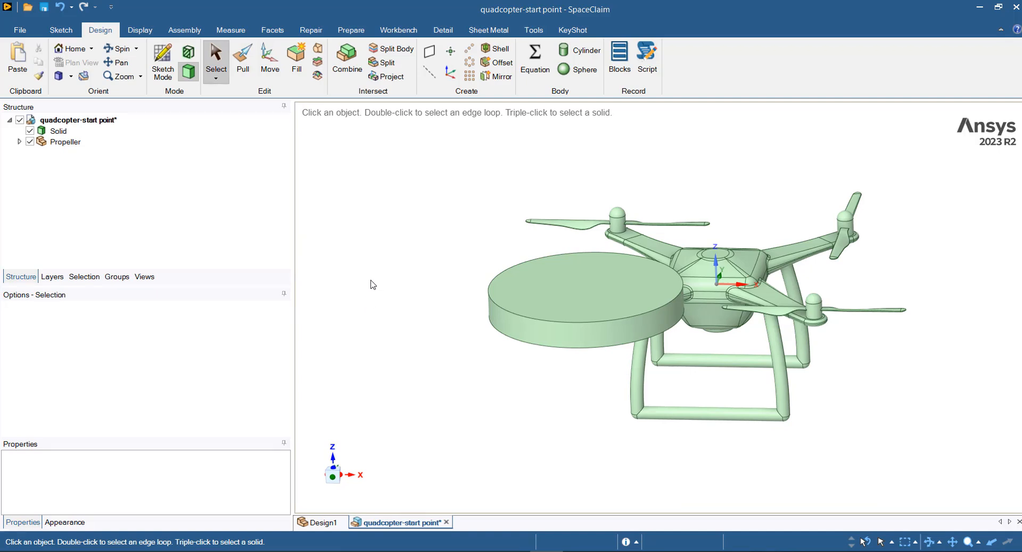
{"action": "left_click", "coordinate": [19, 142]}
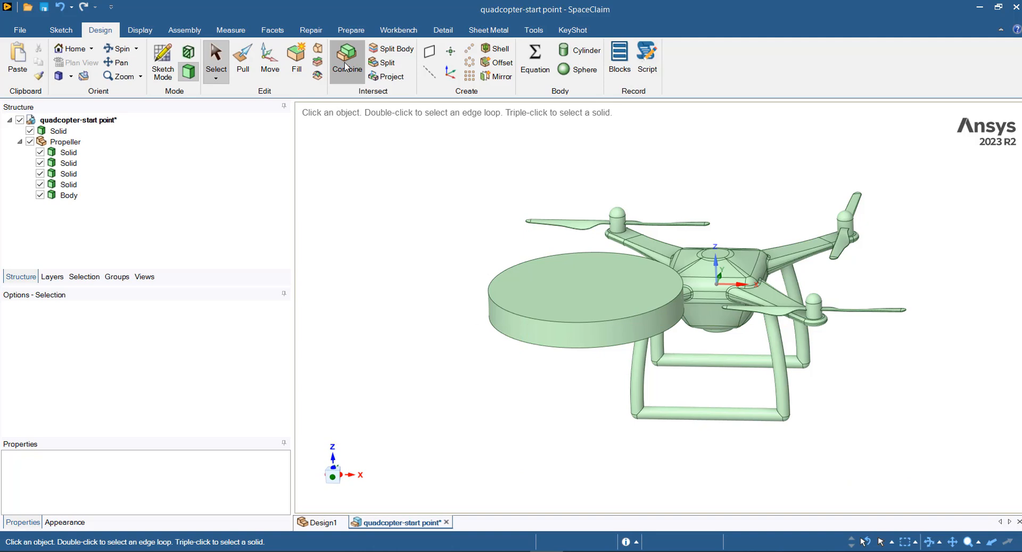
Step: Combine the rotor disc with a propeller as cutter, keeping the propeller body
{"action": "left_click", "coordinate": [348, 58]}
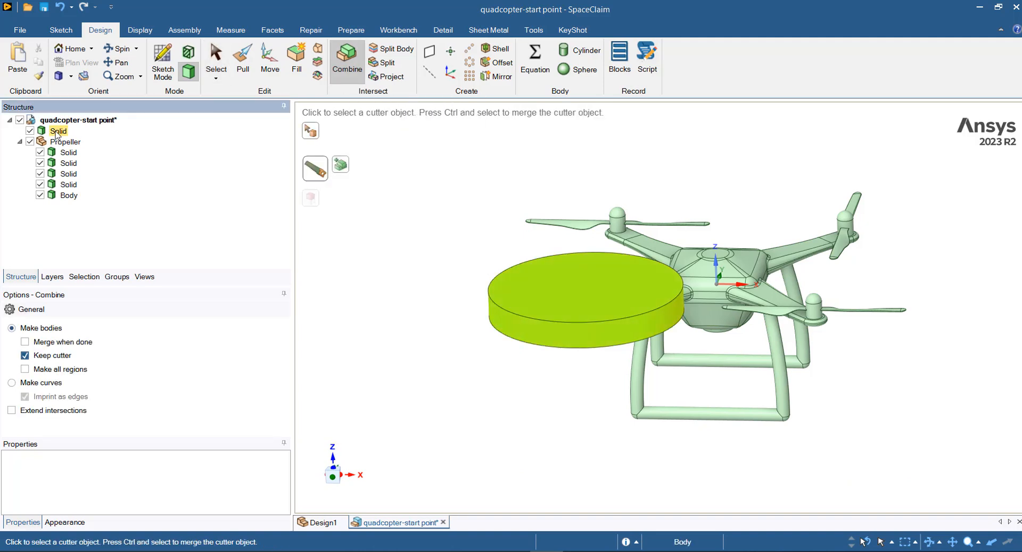
{"action": "left_click", "coordinate": [69, 162]}
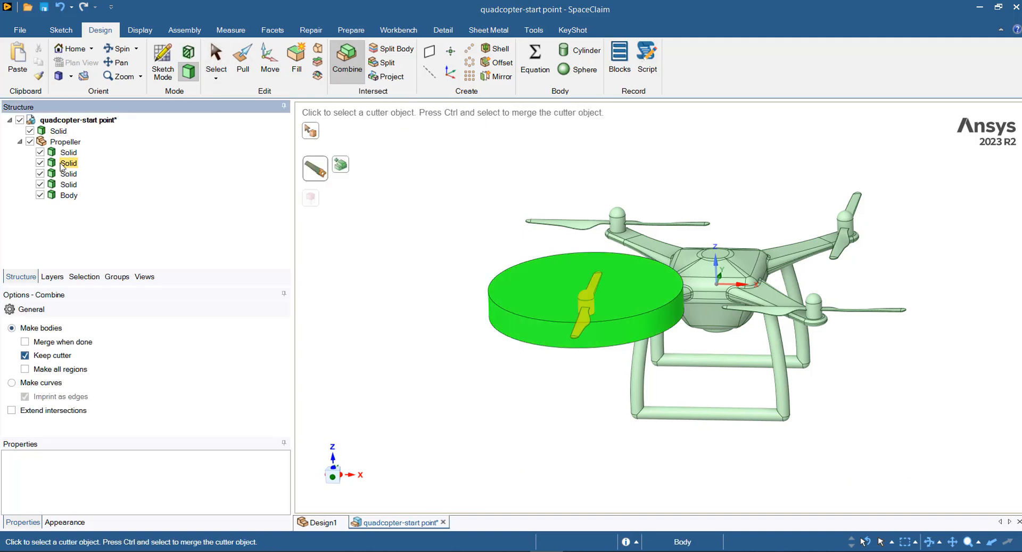
{"action": "left_click", "coordinate": [587, 307]}
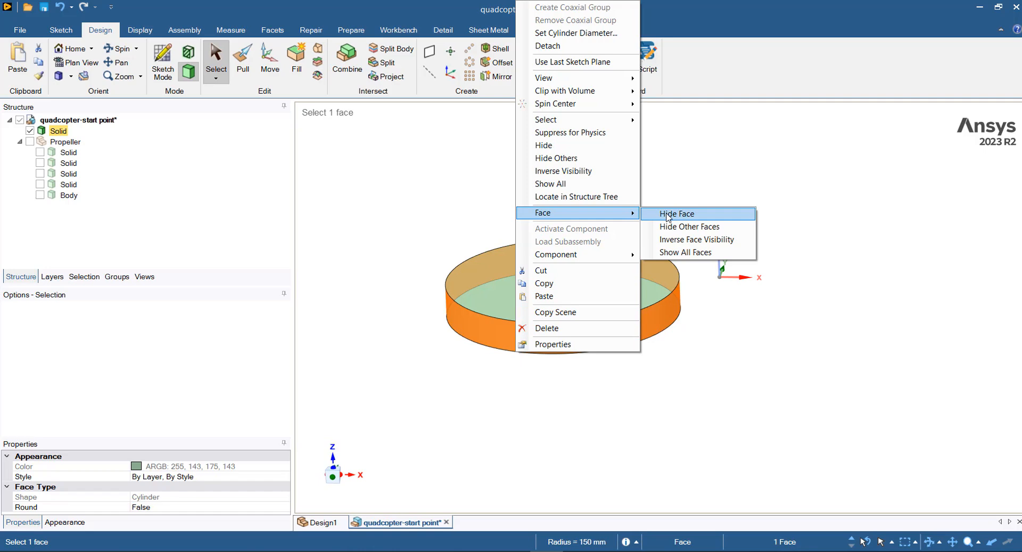
Step: Hide the disc's outer face to check the propeller cavity, then Show All bodies again
{"action": "left_click", "coordinate": [678, 213]}
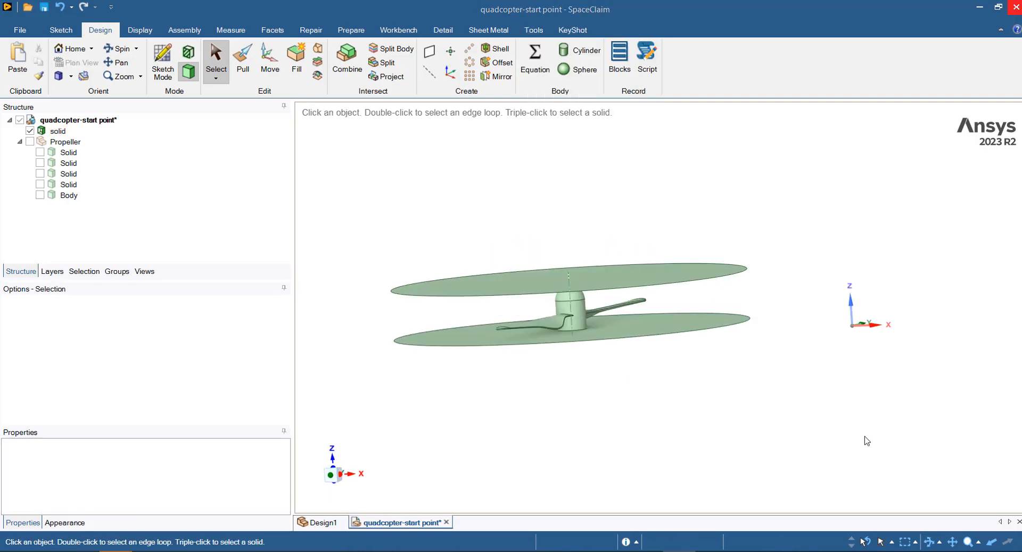
{"action": "left_click", "coordinate": [188, 53]}
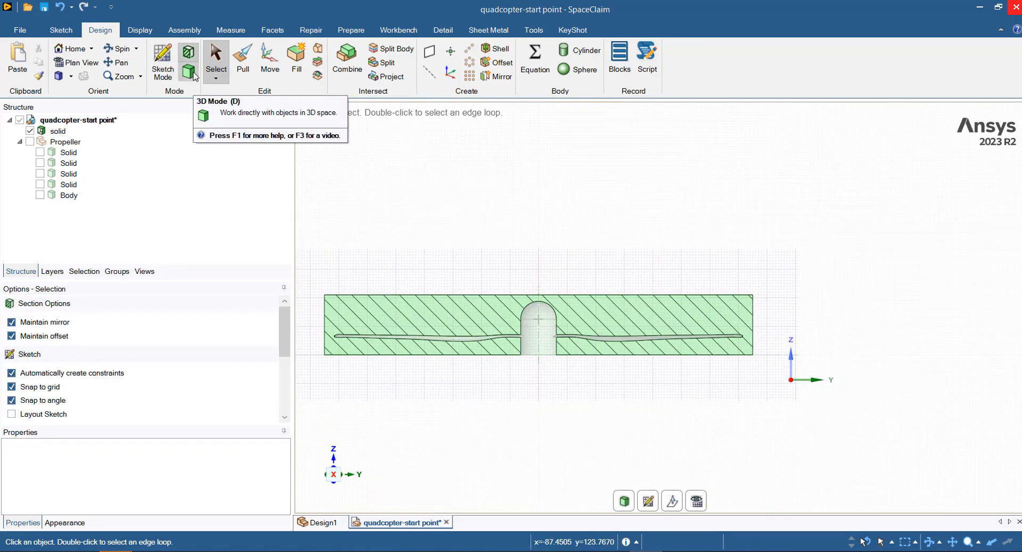
{"action": "left_click", "coordinate": [188, 59]}
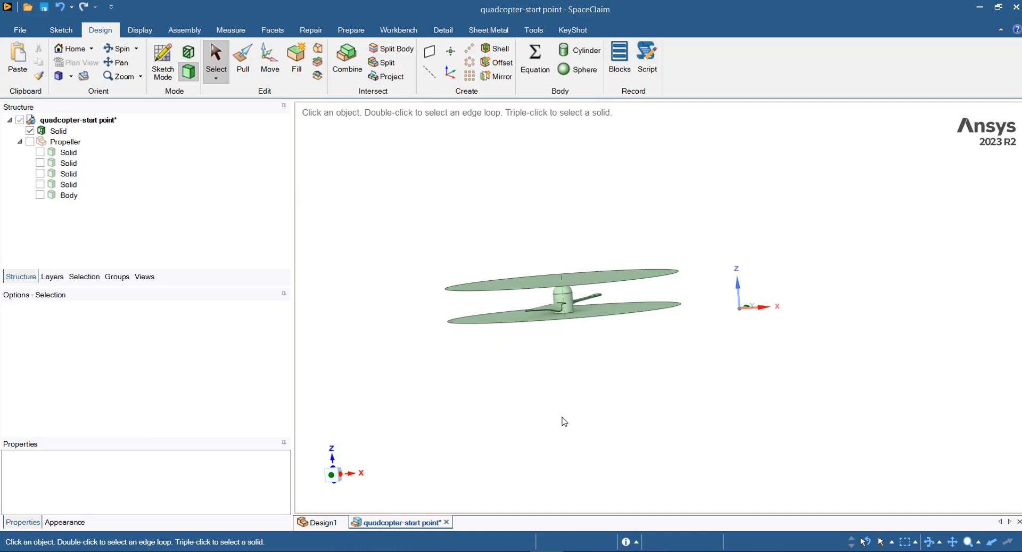
{"action": "right_click", "coordinate": [446, 203]}
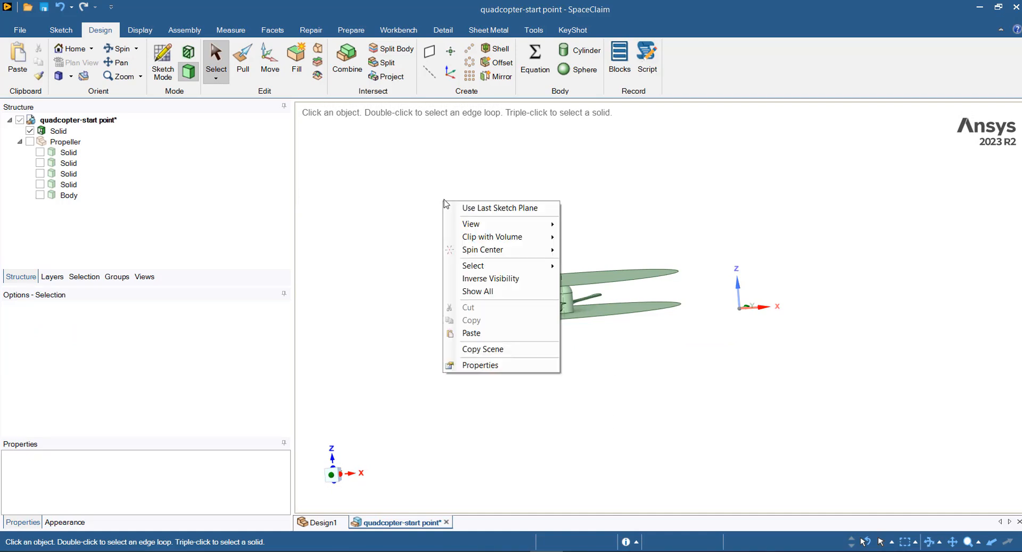
{"action": "mouse_move", "coordinate": [478, 291]}
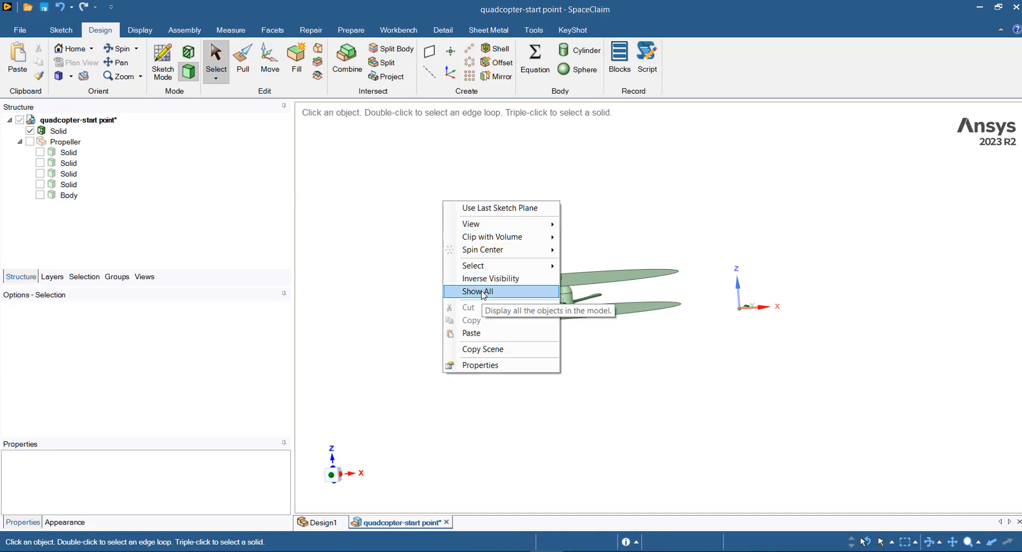
{"action": "left_click", "coordinate": [478, 291]}
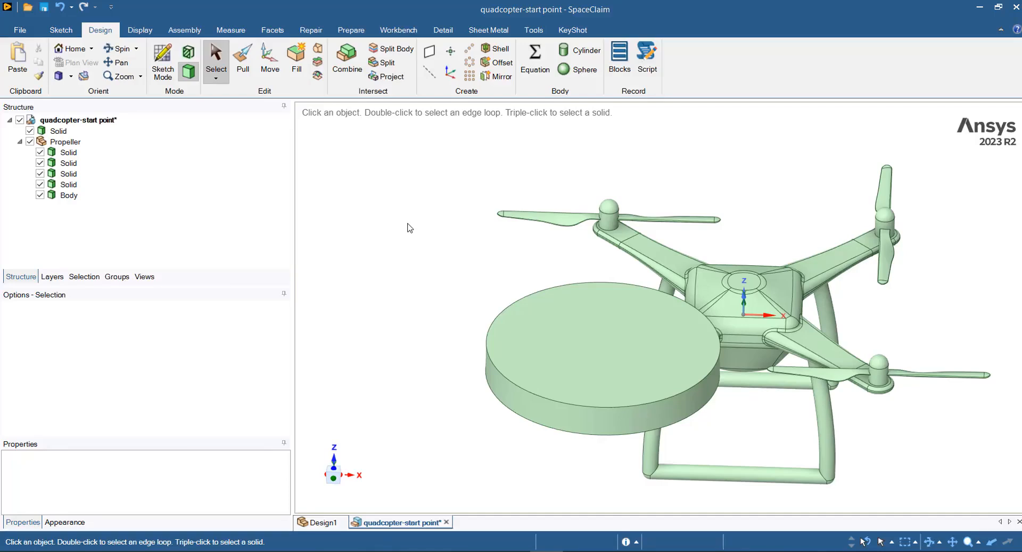
{"action": "mouse_move", "coordinate": [422, 234]}
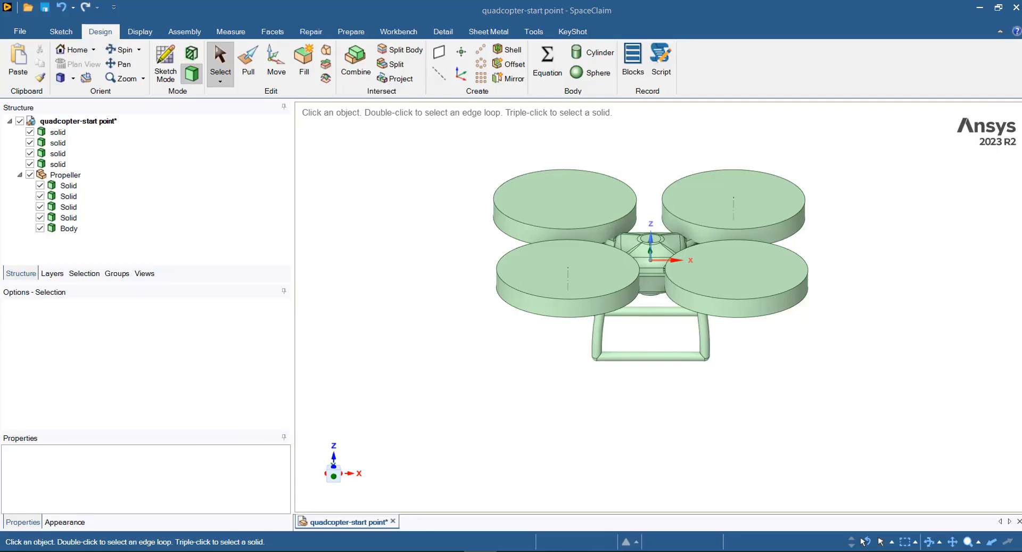
{"action": "mouse_move", "coordinate": [351, 31]}
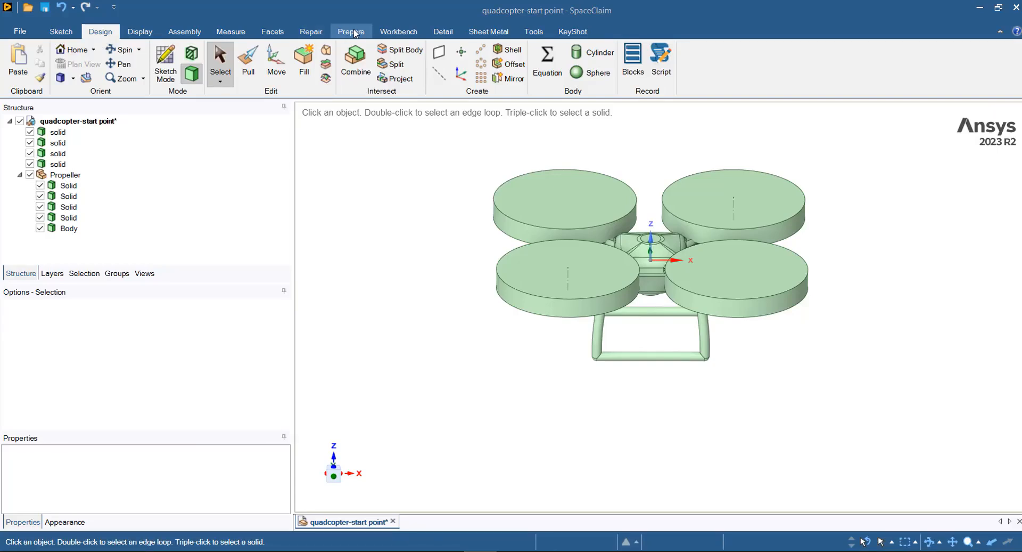
Step: Create a 5000 mm spherical Enclosure around all quadcopter bodies via the Prepare tools
{"action": "left_click", "coordinate": [351, 30]}
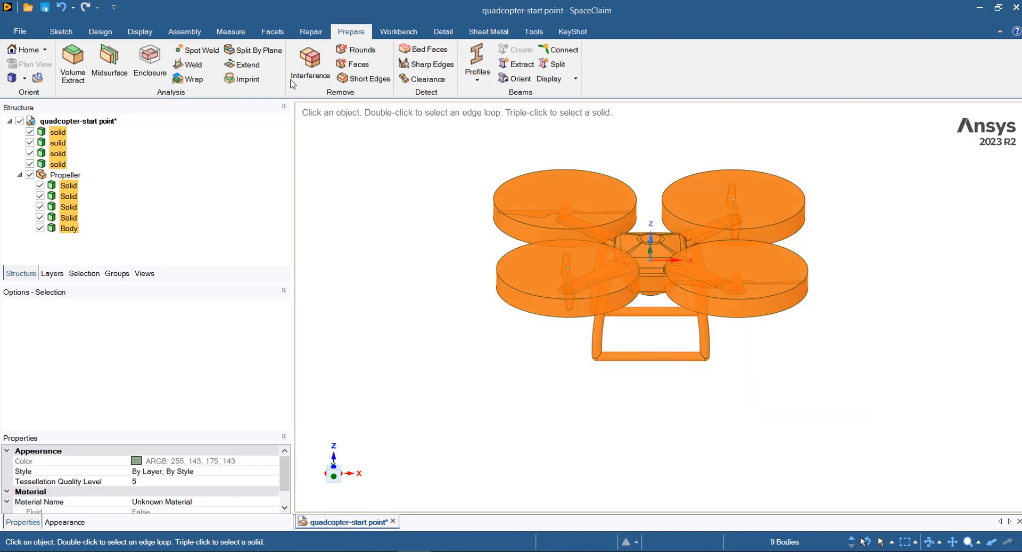
{"action": "left_click", "coordinate": [149, 63]}
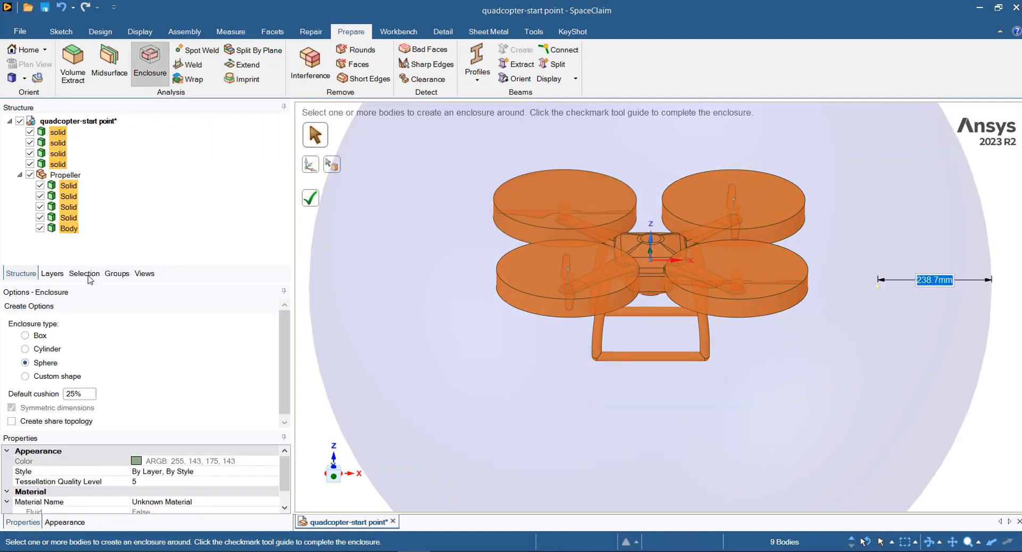
{"action": "mouse_move", "coordinate": [37, 369]}
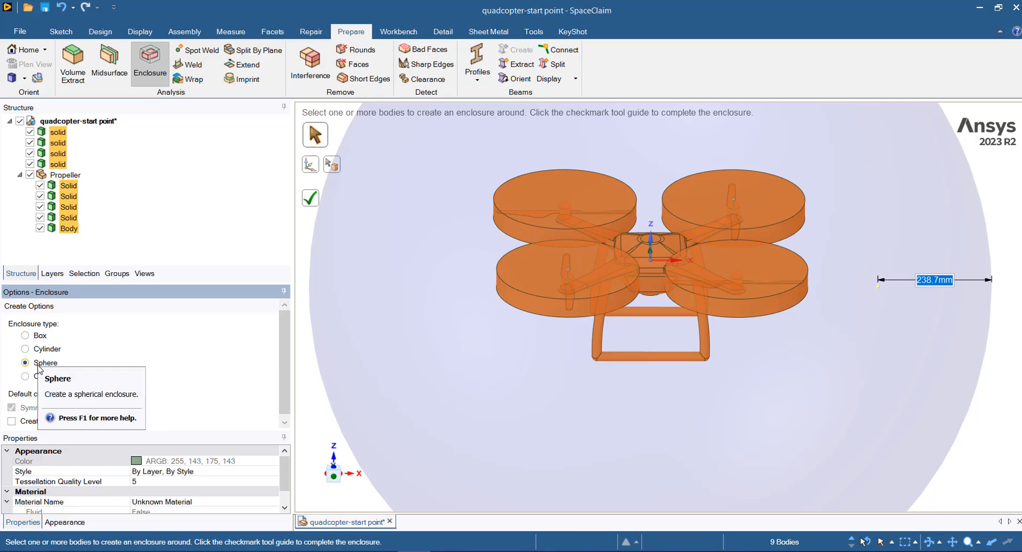
{"action": "mouse_move", "coordinate": [940, 272]}
{"action": "type", "text": "5000"}
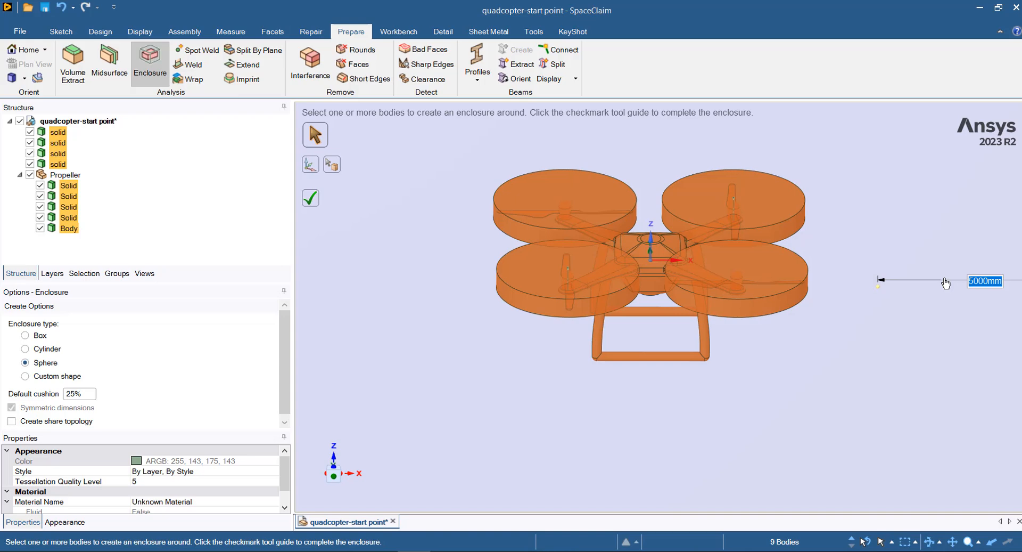
{"action": "left_click", "coordinate": [310, 198]}
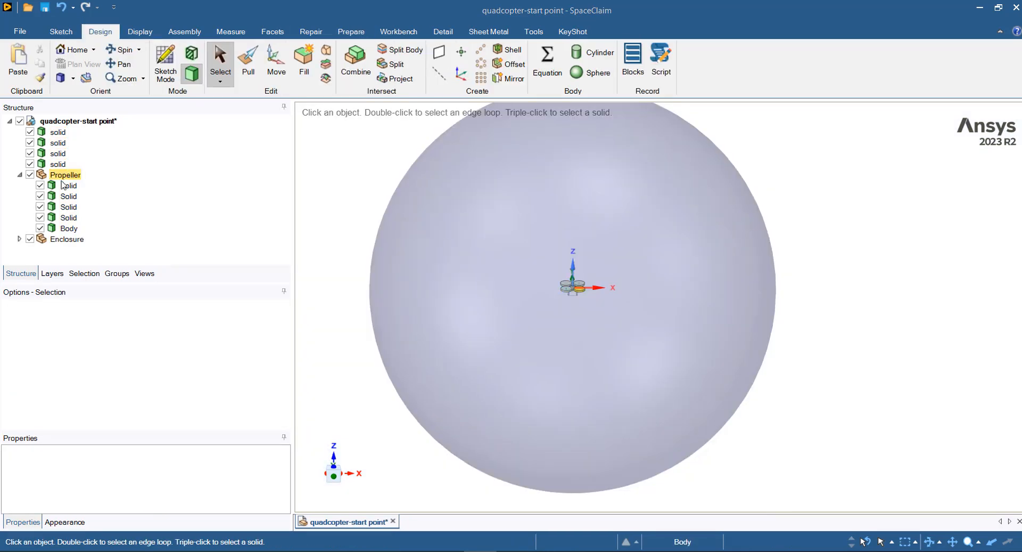
Step: Arrange the four disc solids at the Structure root and hide the Propeller component
{"action": "left_click", "coordinate": [30, 239]}
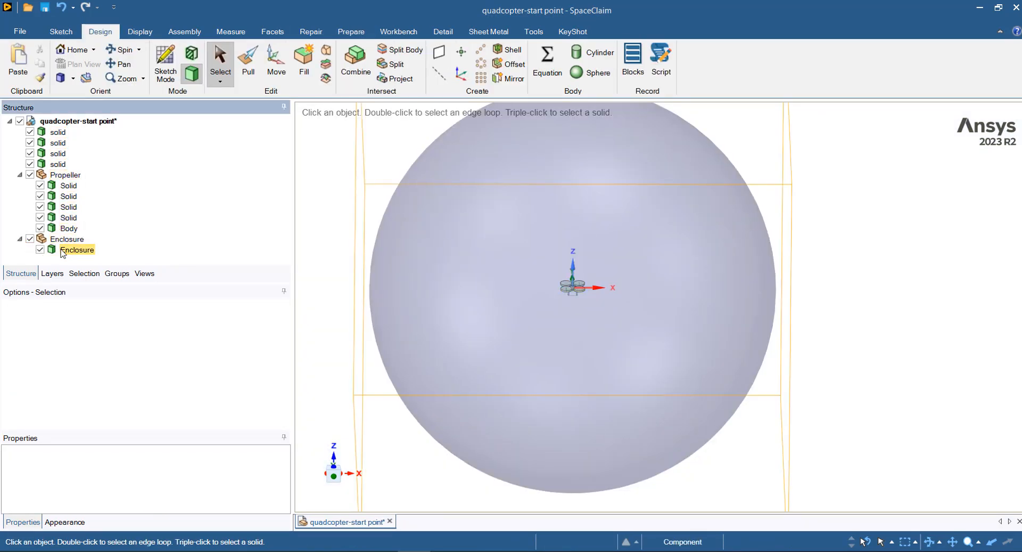
{"action": "left_click", "coordinate": [58, 132]}
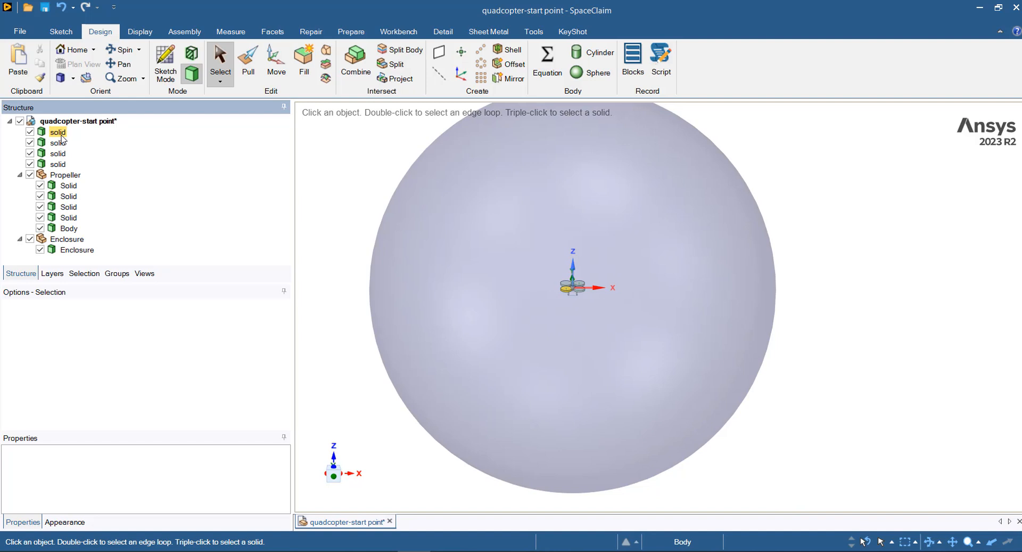
{"action": "left_click", "coordinate": [69, 228]}
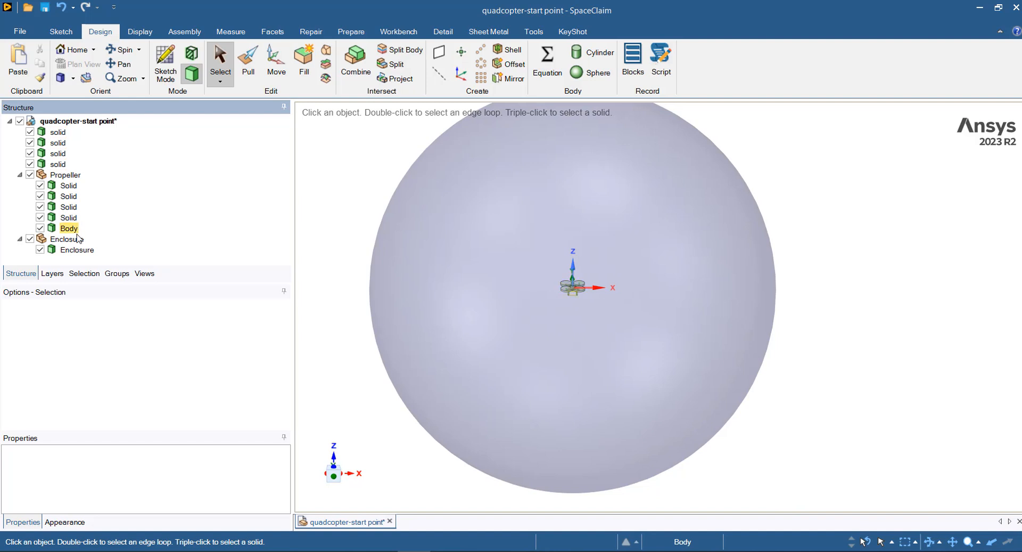
{"action": "left_click", "coordinate": [76, 251]}
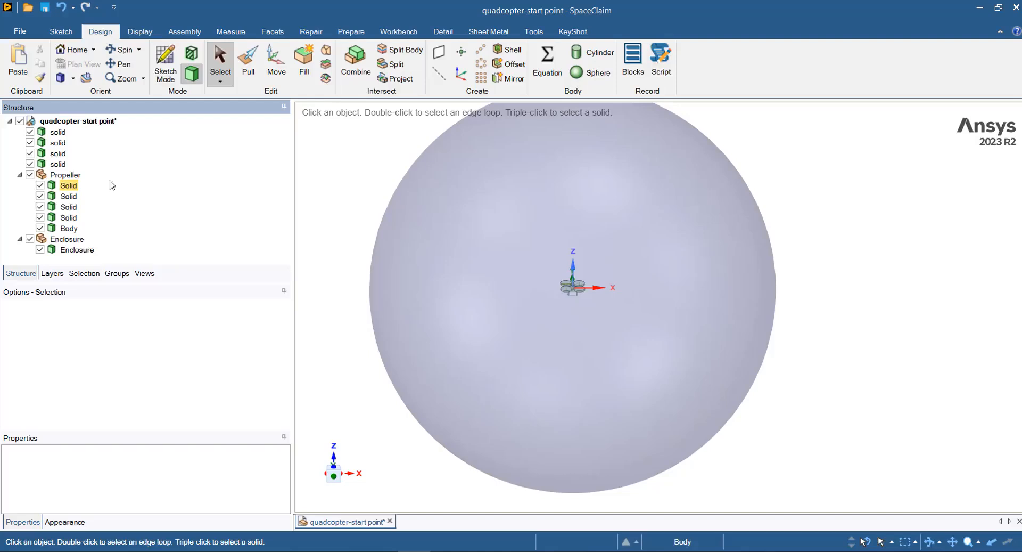
{"action": "left_click", "coordinate": [65, 175]}
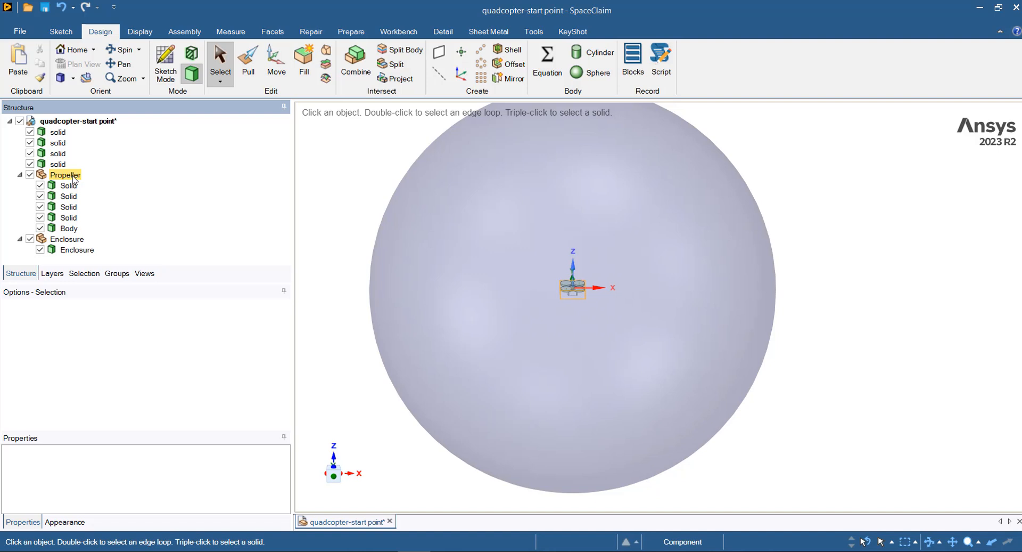
{"action": "right_click", "coordinate": [65, 175]}
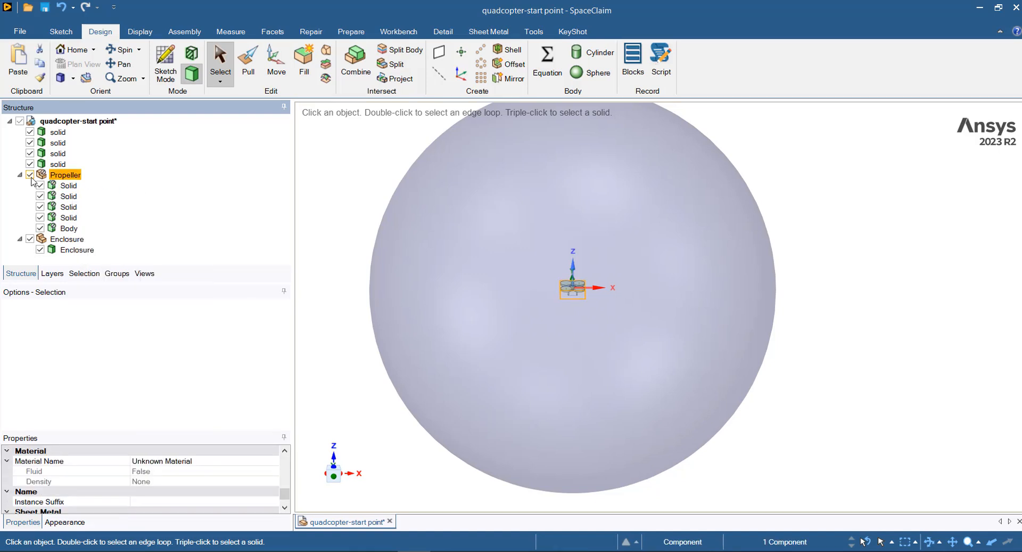
{"action": "left_click", "coordinate": [30, 174]}
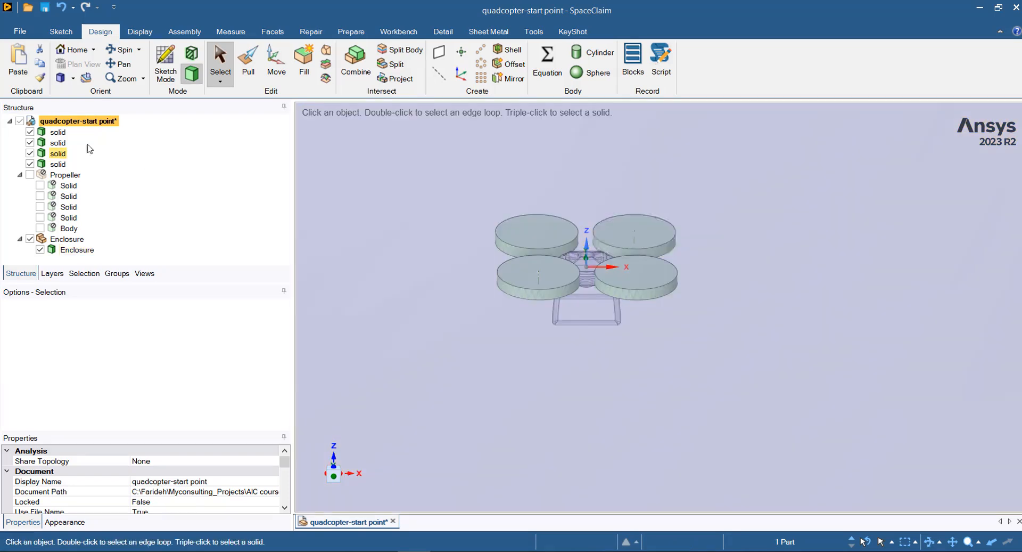
Step: Rename the disc solids Rotor1–Rotor4 and hide the enclosure and other bodies to isolate Rotor1
{"action": "left_click", "coordinate": [57, 132]}
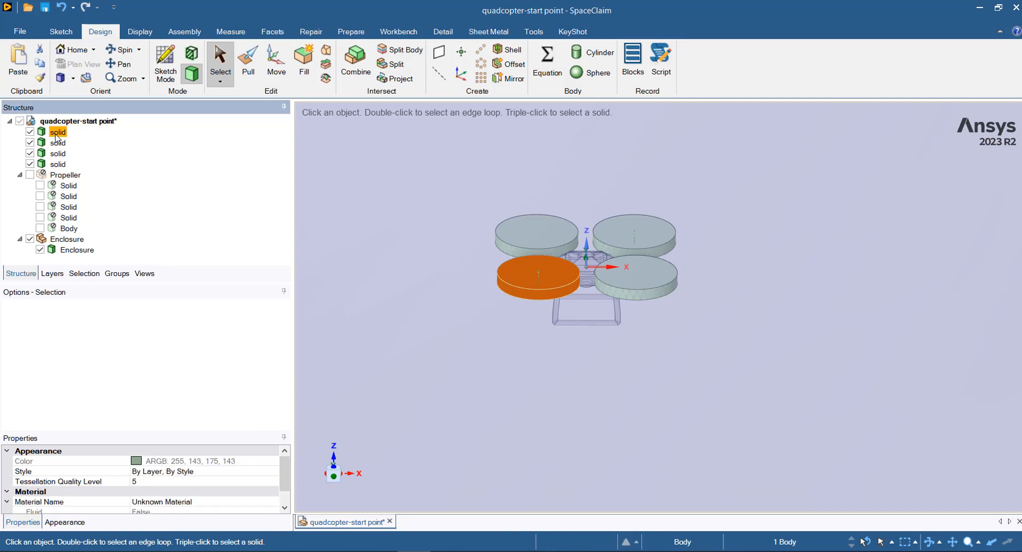
{"action": "right_click", "coordinate": [58, 132]}
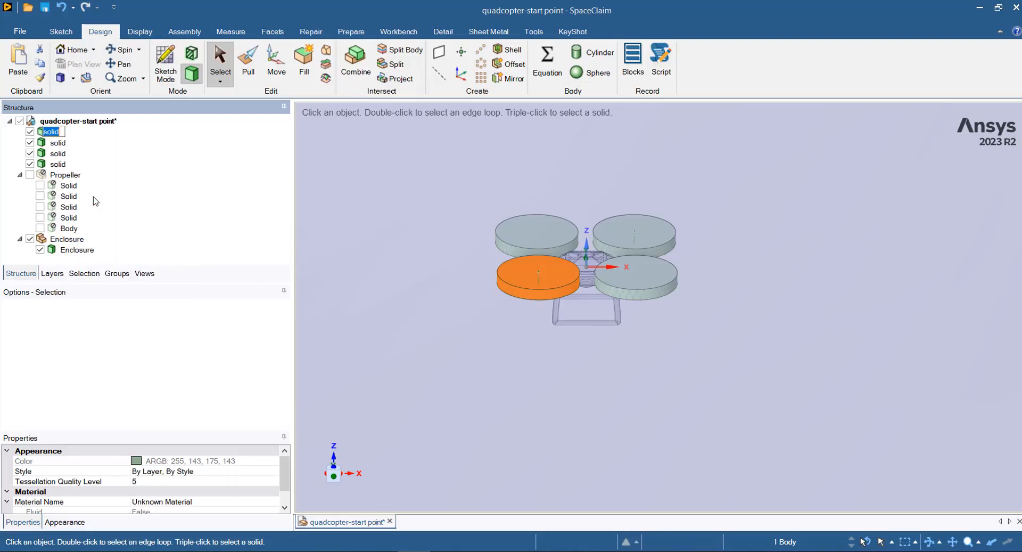
{"action": "type", "text": "Rotor4"}
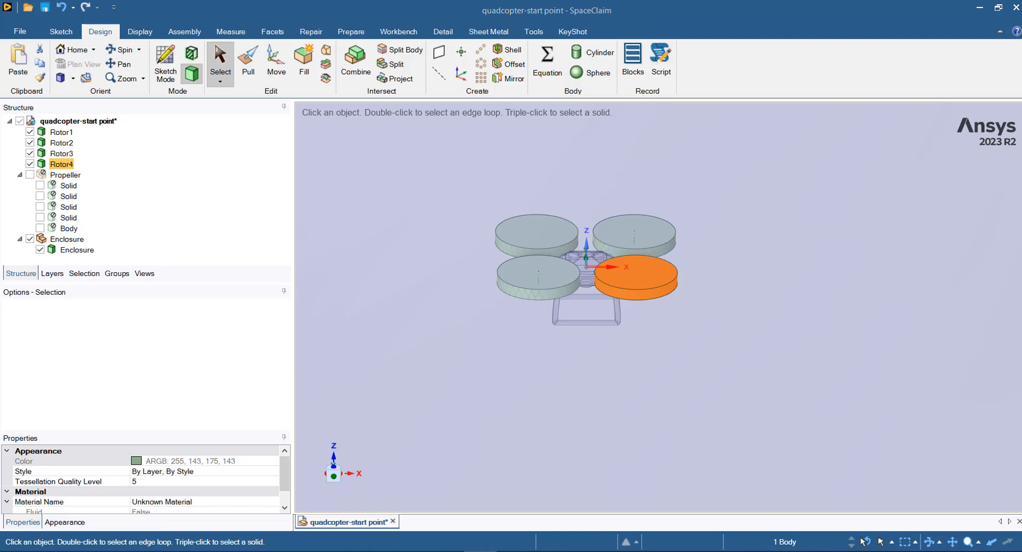
{"action": "left_click", "coordinate": [68, 206]}
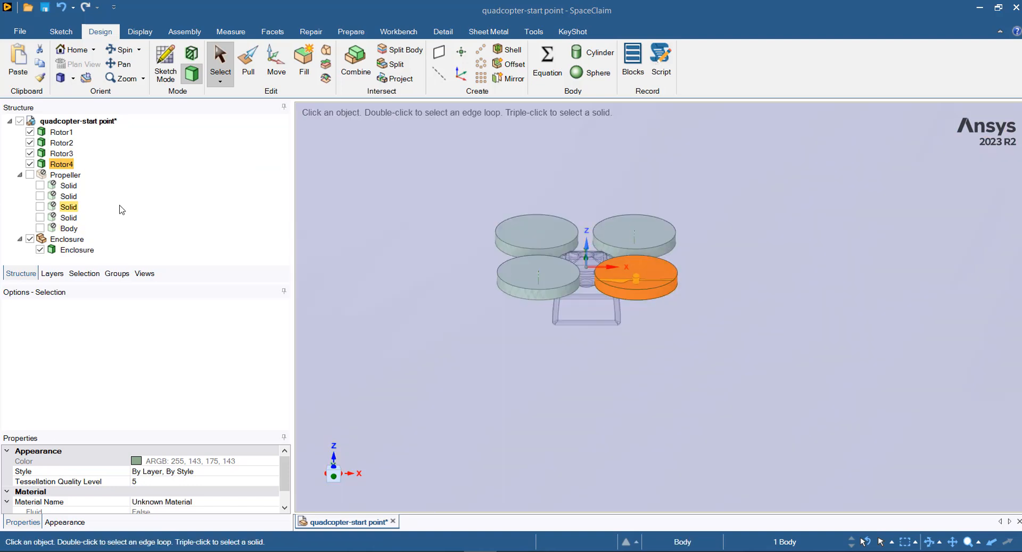
{"action": "left_click", "coordinate": [19, 174]}
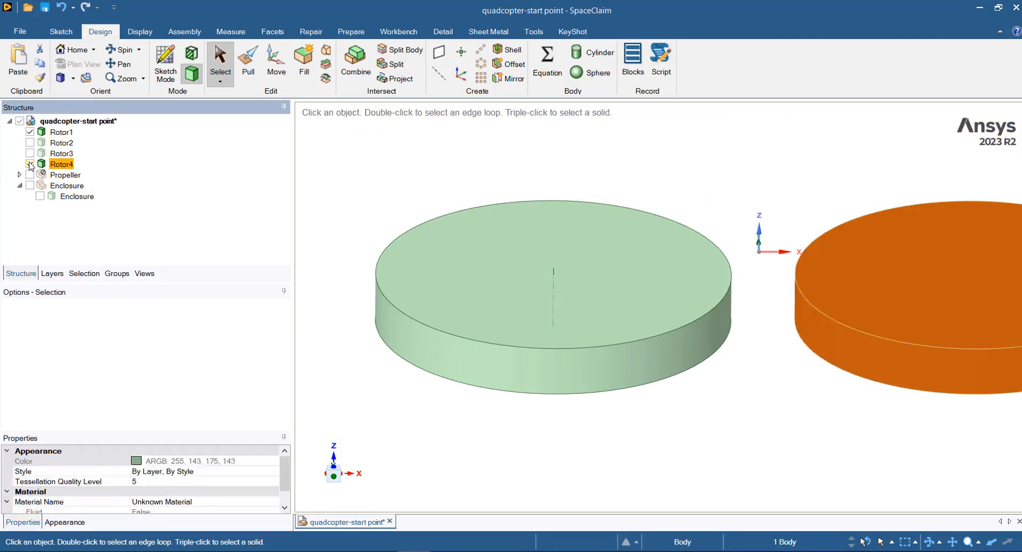
Step: Hide Rotor4, then make Rotor1's propeller faces a named selection called Rotor1-walls
{"action": "left_click", "coordinate": [140, 30]}
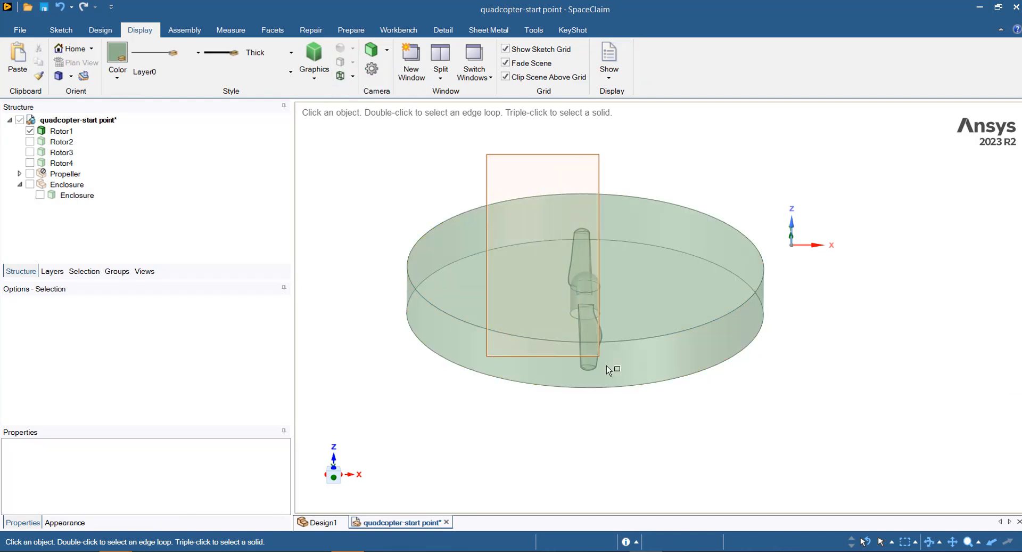
{"action": "left_click", "coordinate": [583, 287]}
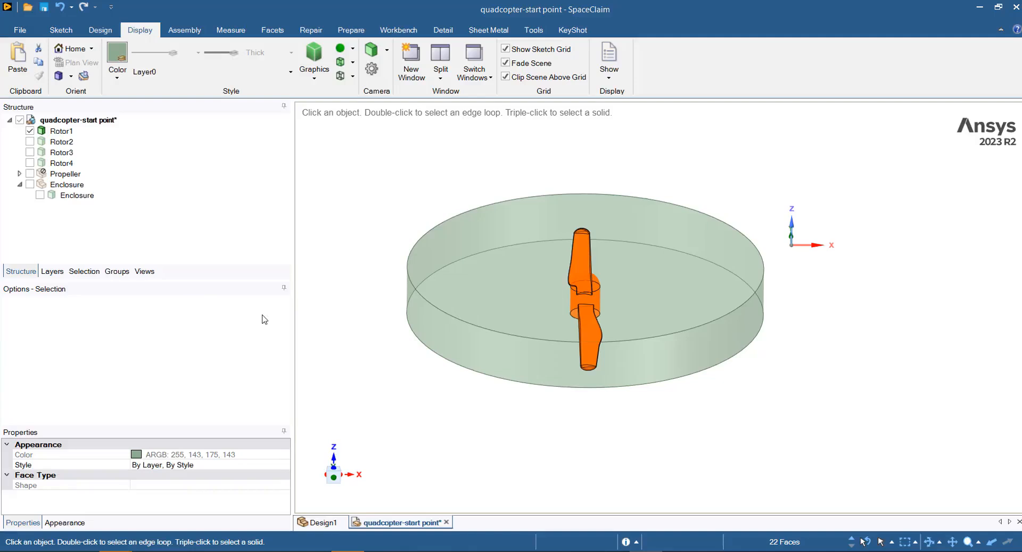
{"action": "left_click", "coordinate": [117, 271]}
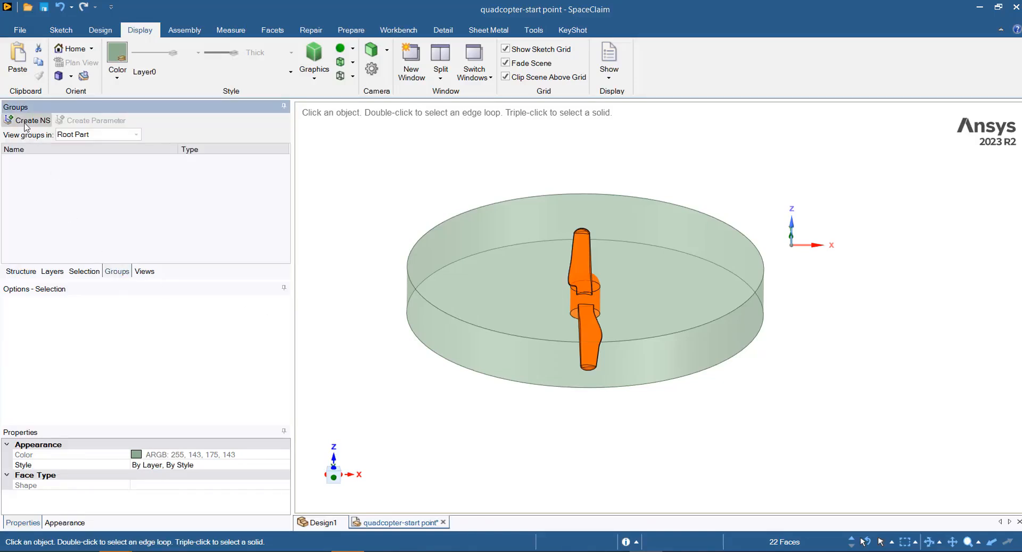
{"action": "left_click", "coordinate": [31, 120]}
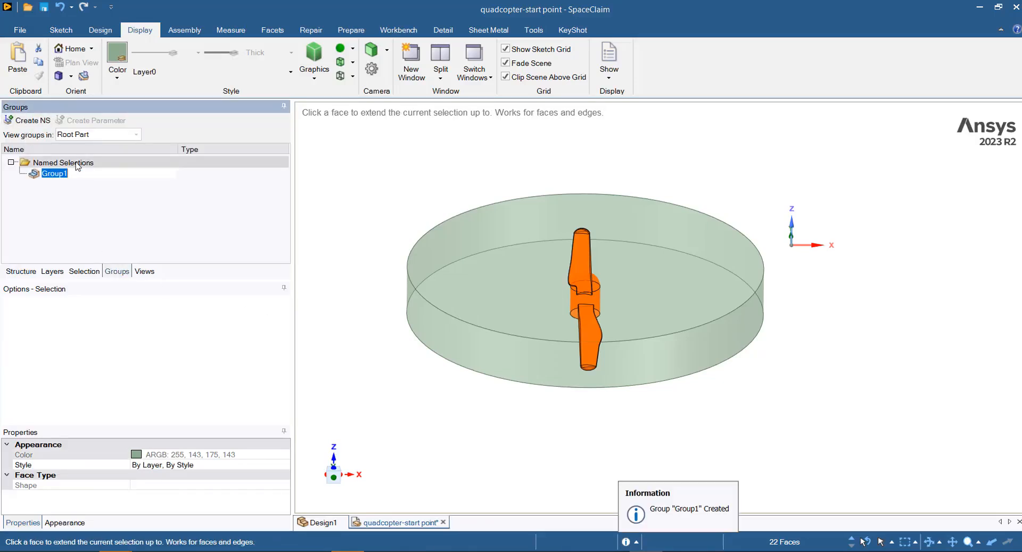
{"action": "type", "text": "Rotor1"}
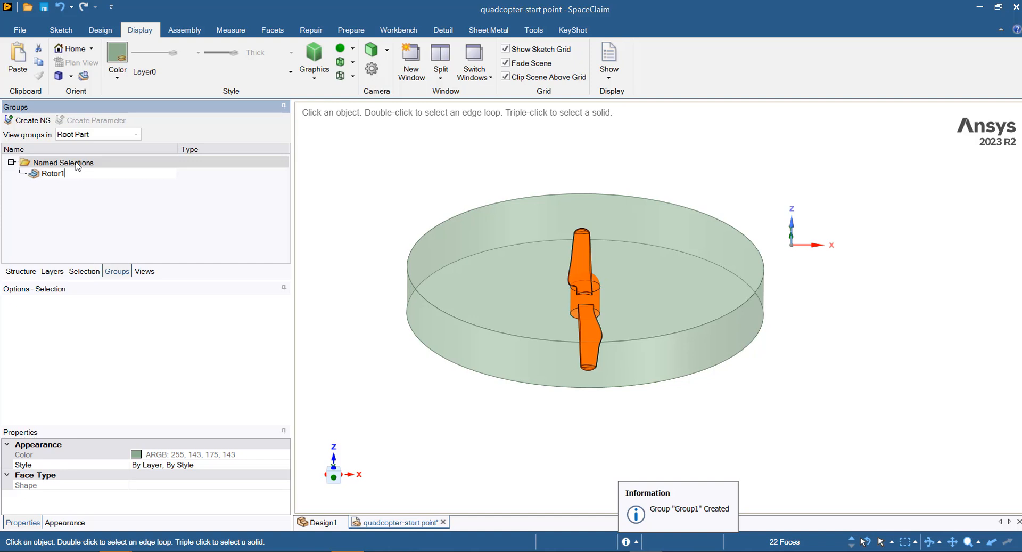
{"action": "type", "text": "-walls"}
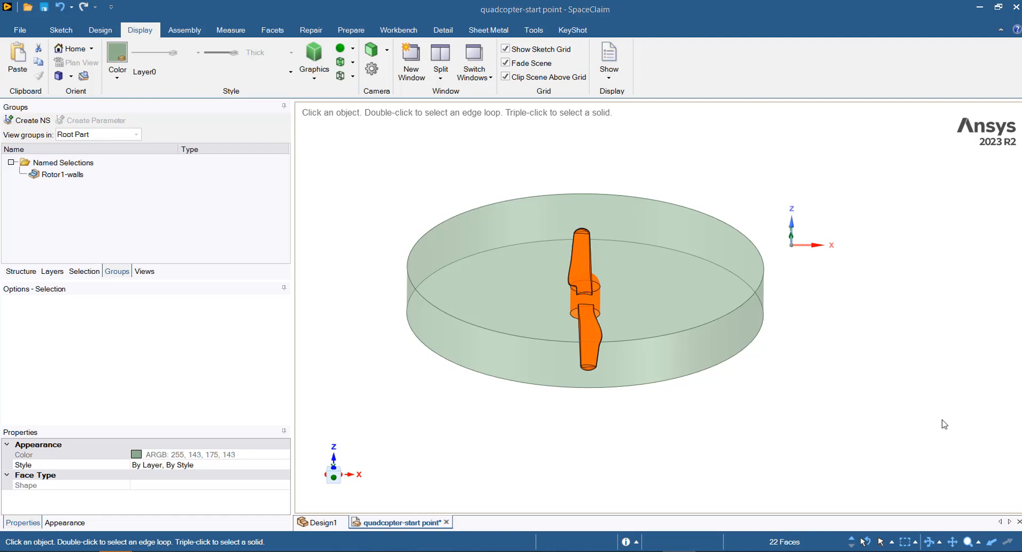
{"action": "left_click", "coordinate": [100, 31]}
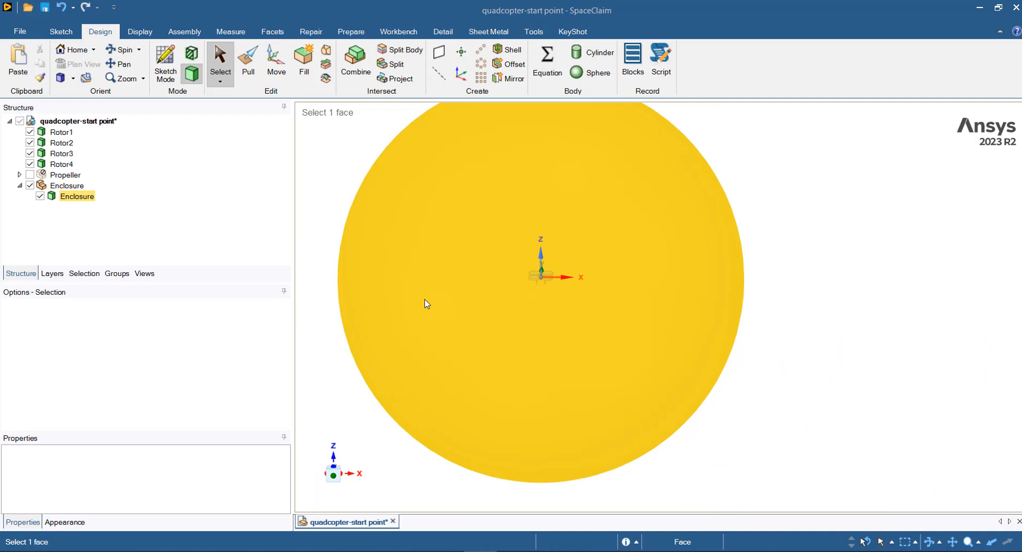
Step: Make the enclosure's sphere face a named selection called outlet and return to the structure tree
{"action": "left_click", "coordinate": [430, 288]}
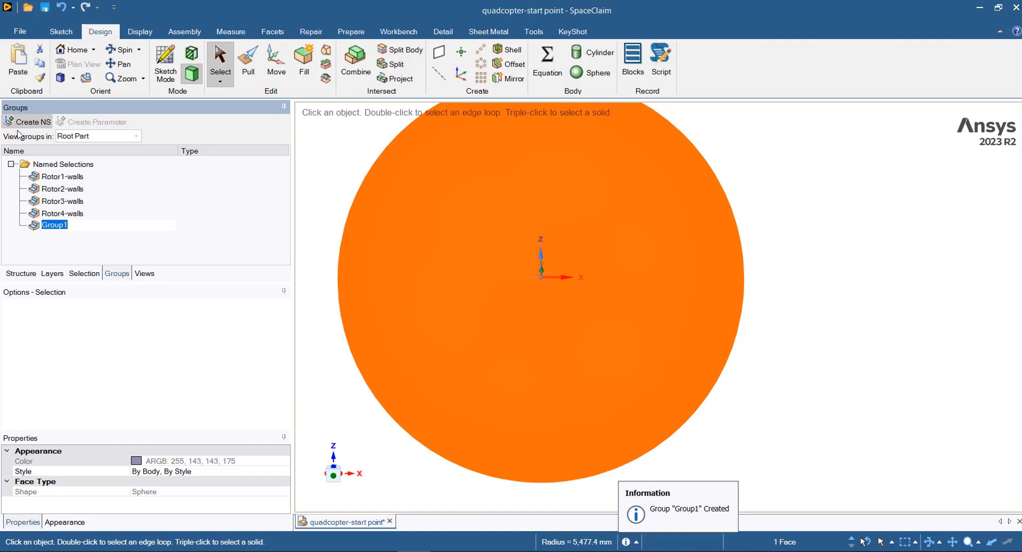
{"action": "type", "text": "outlet"}
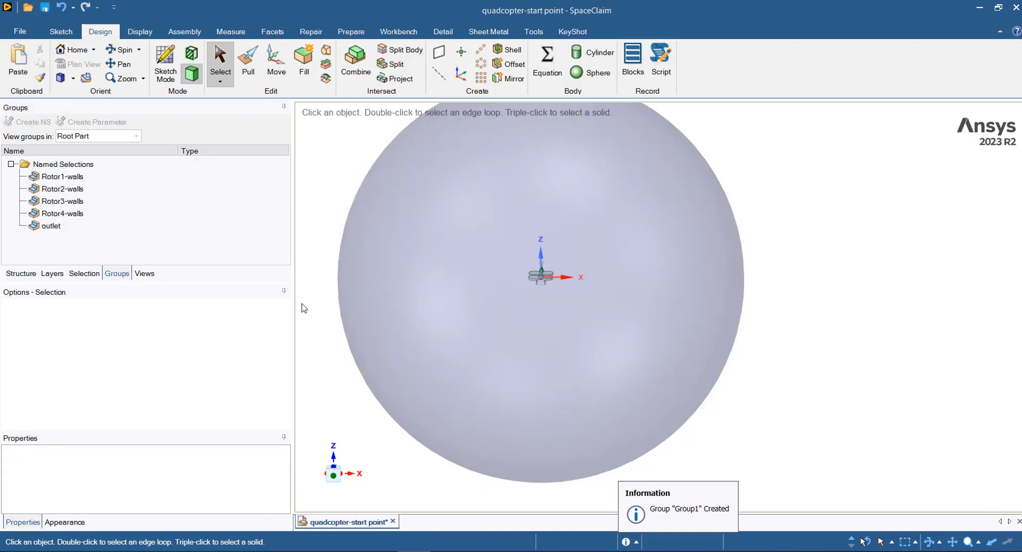
{"action": "left_click", "coordinate": [21, 274]}
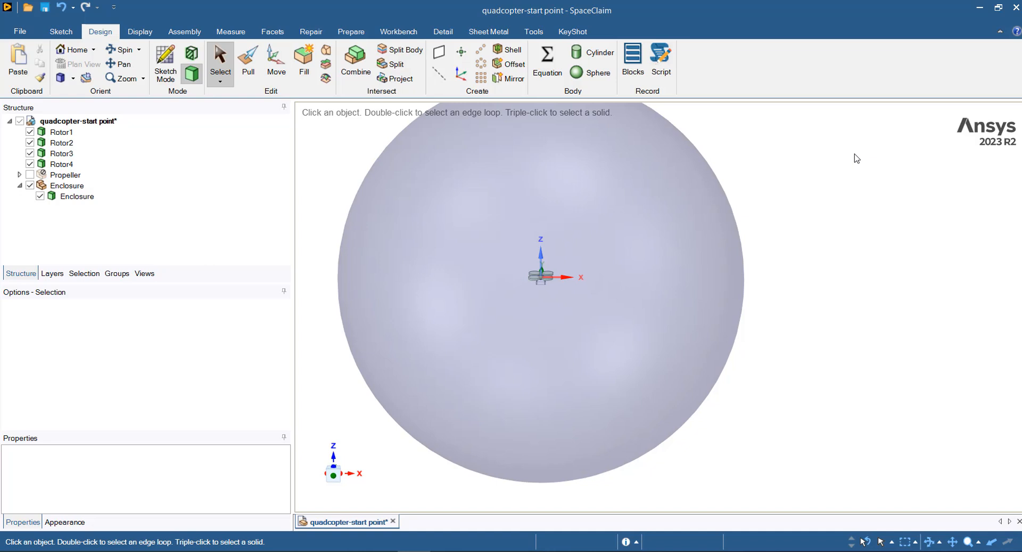
Step: Share all coincident faces and edges between the rotor zones and enclosure via Workbench Share
{"action": "left_click", "coordinate": [397, 31]}
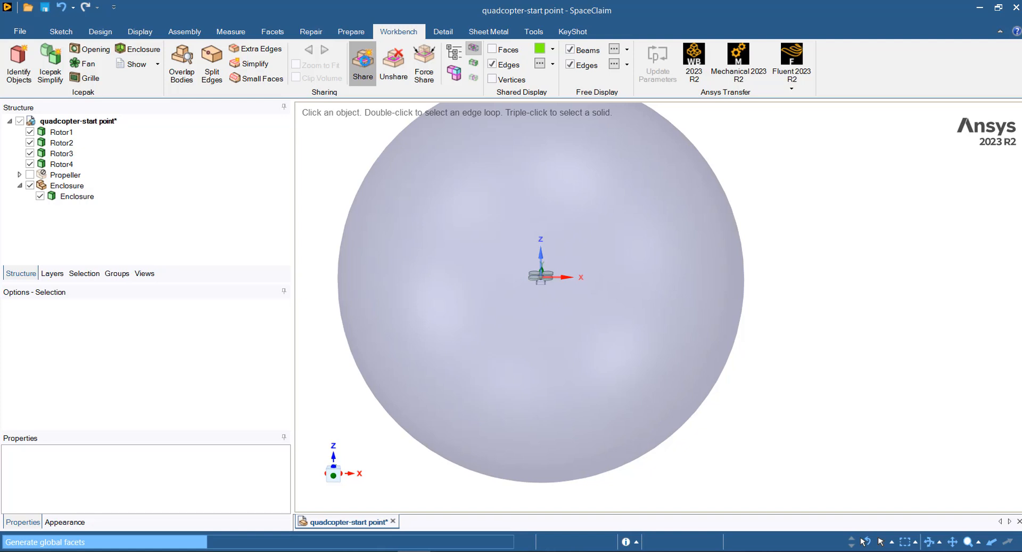
{"action": "left_click", "coordinate": [362, 62]}
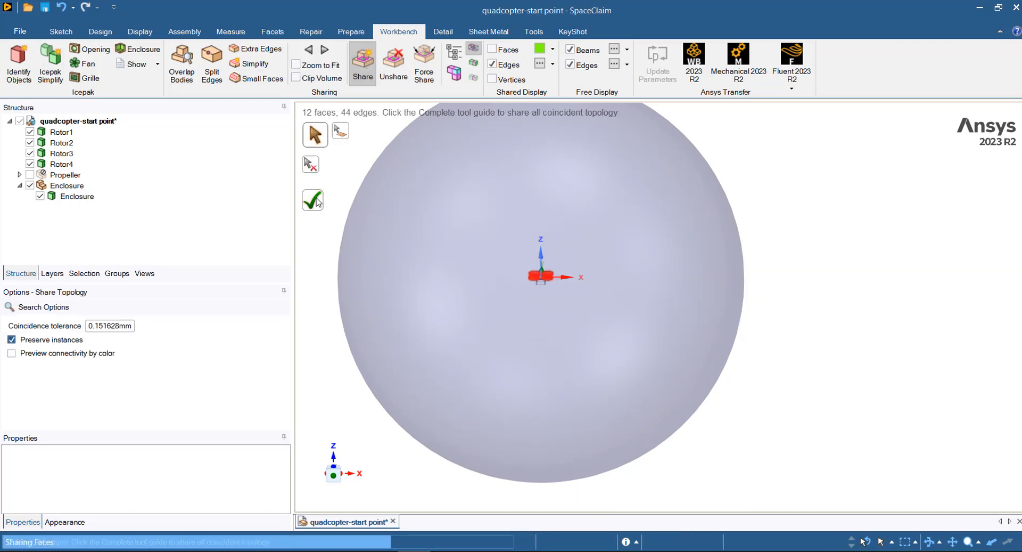
{"action": "left_click", "coordinate": [19, 31]}
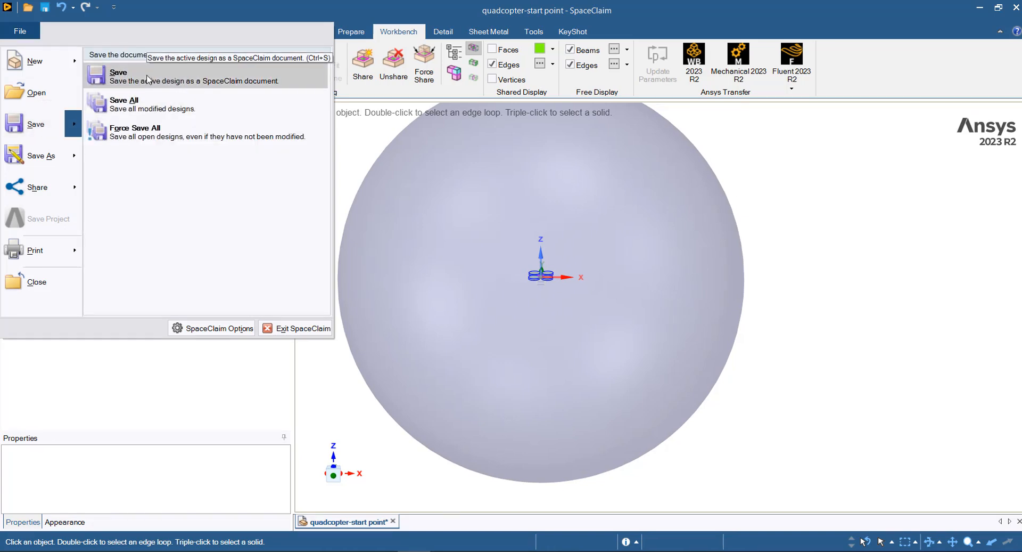
{"action": "mouse_move", "coordinate": [916, 234]}
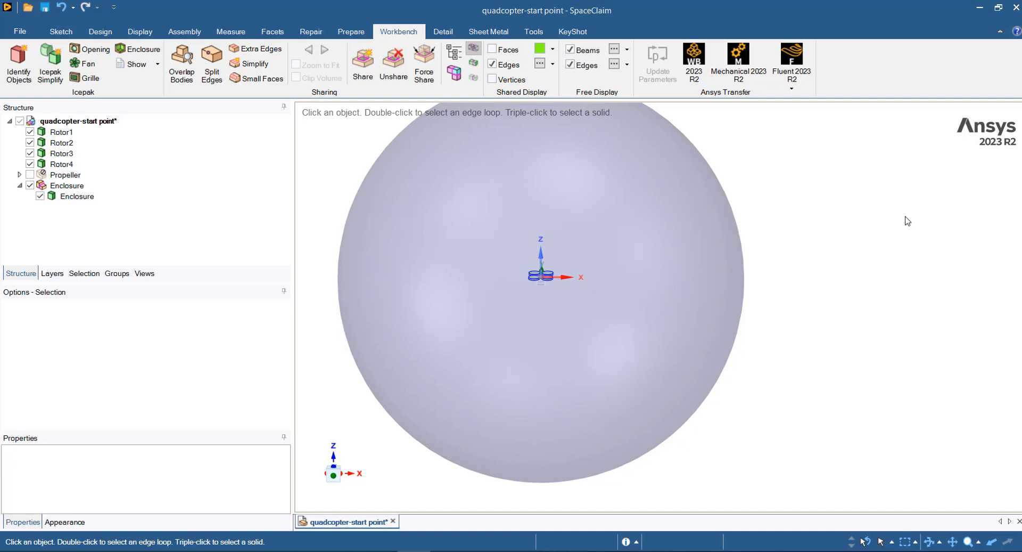
Step: Save the model and transfer the geometry to Fluent 2023 R2
{"action": "left_click", "coordinate": [792, 88]}
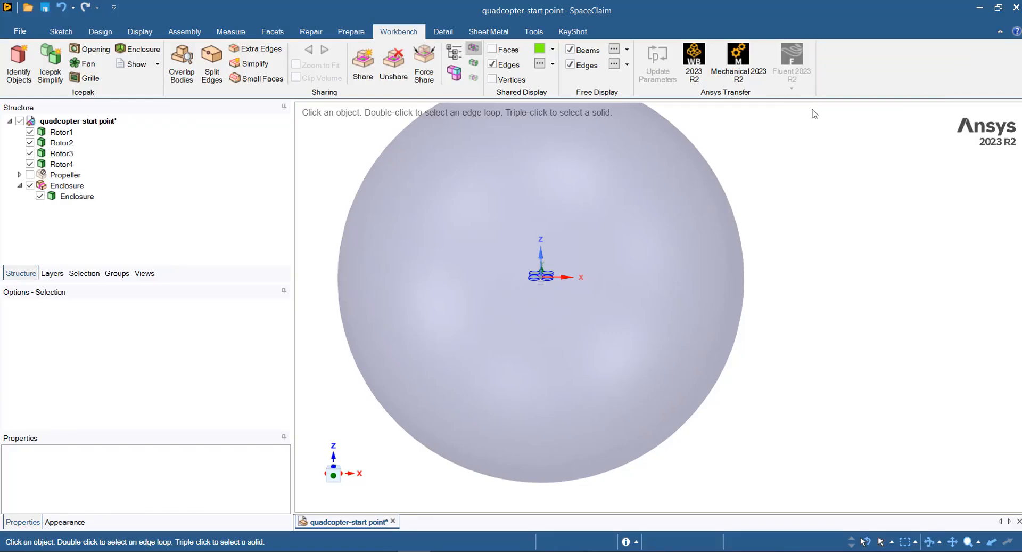
{"action": "left_click", "coordinate": [791, 62]}
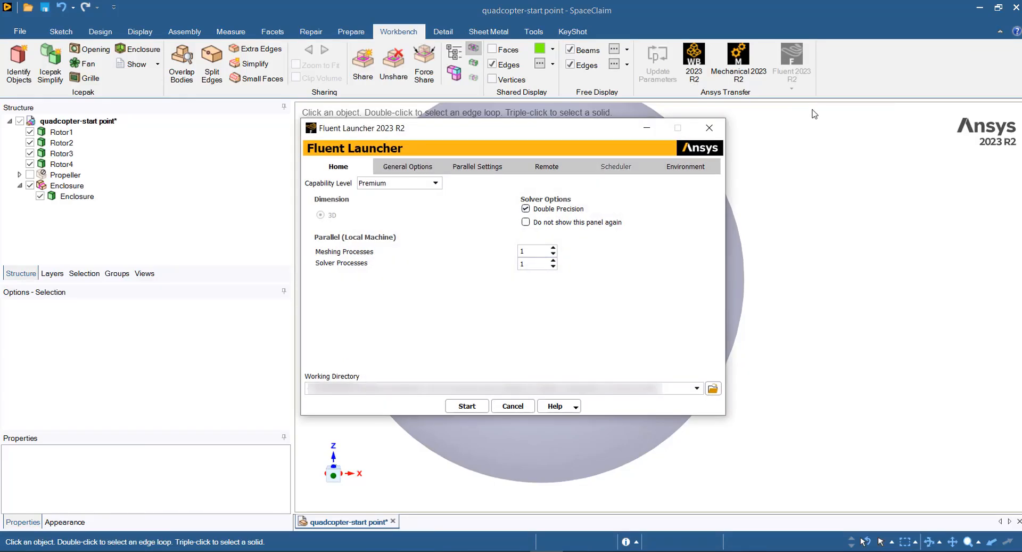